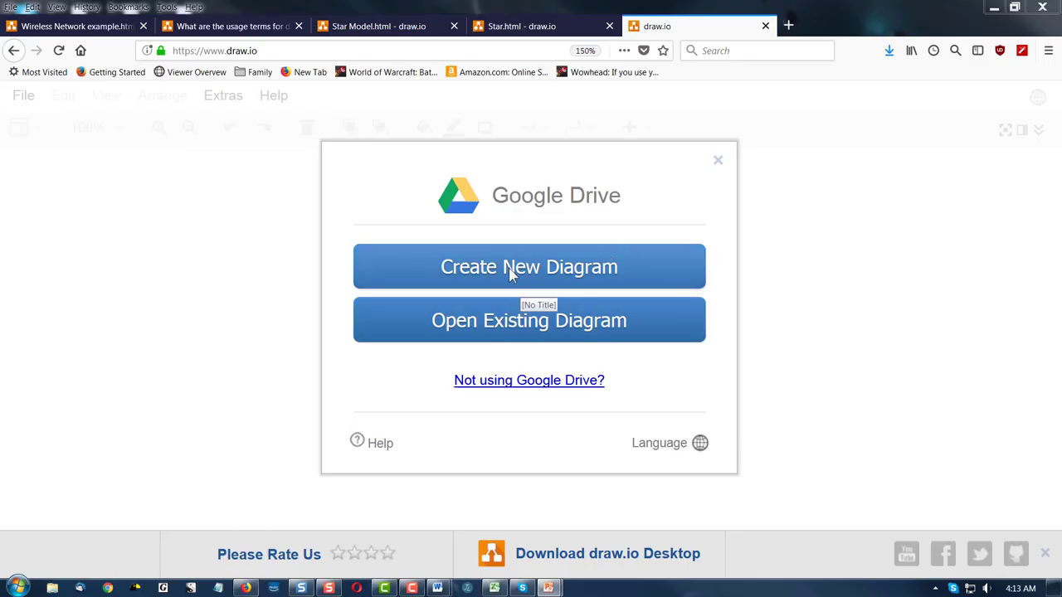
Create a blank Google Drive diagram with the default name 'Untitled Diagram.html'
click(528, 266)
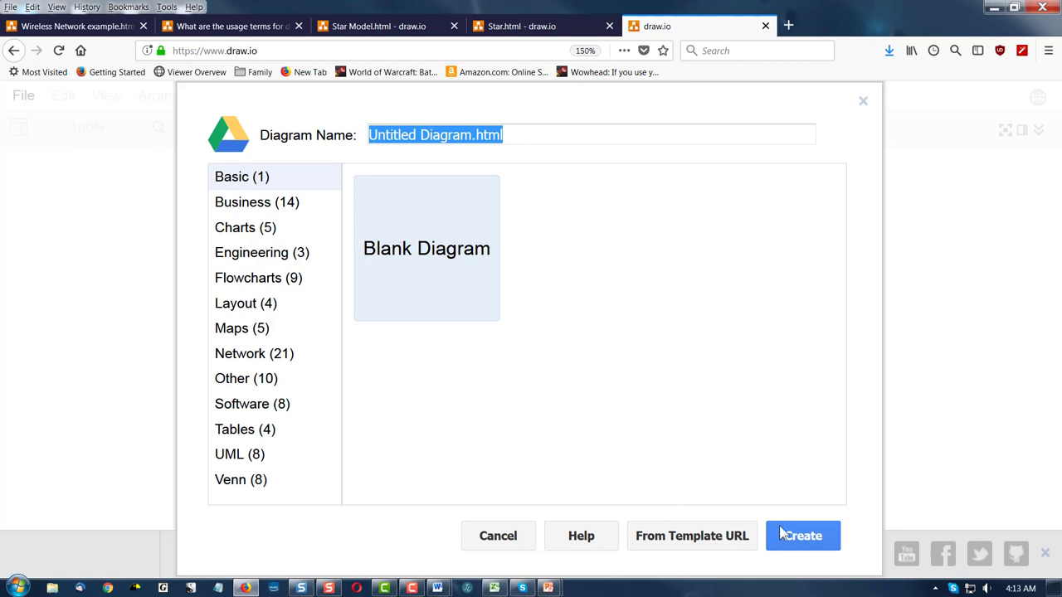
click(801, 535)
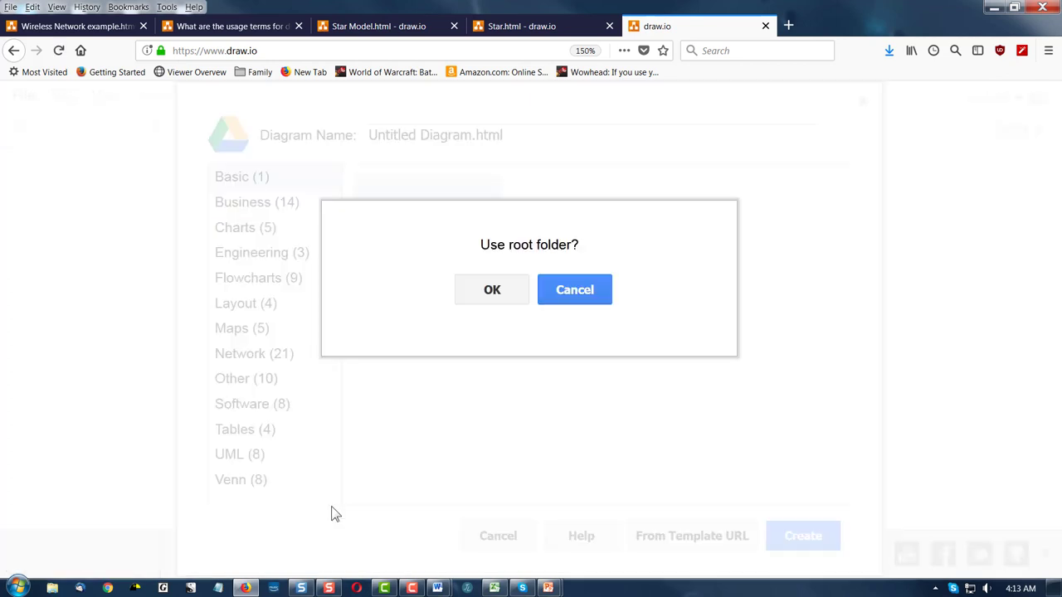
click(492, 289)
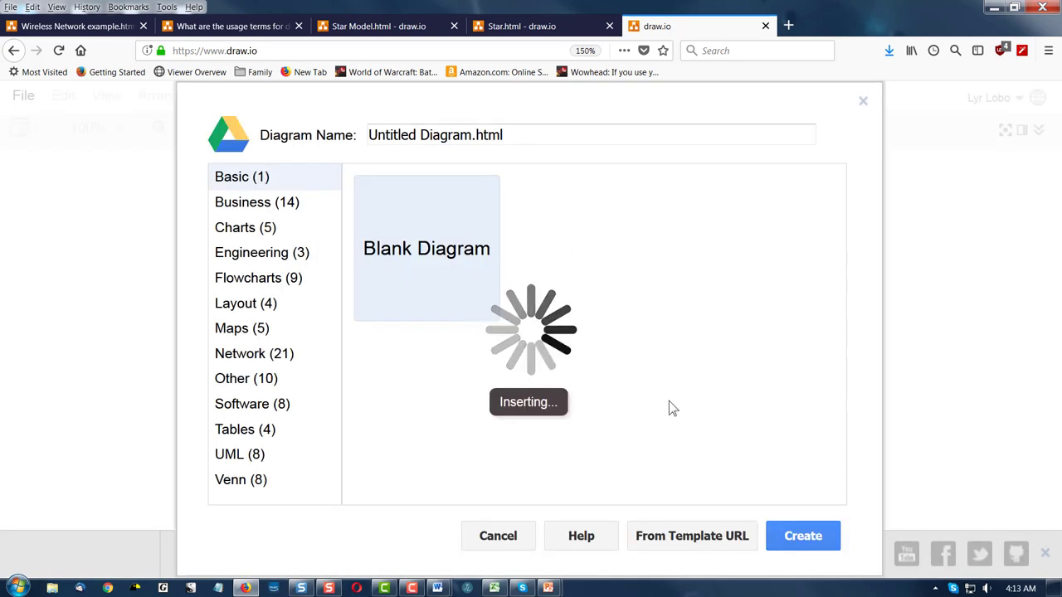
mouse_move(749, 383)
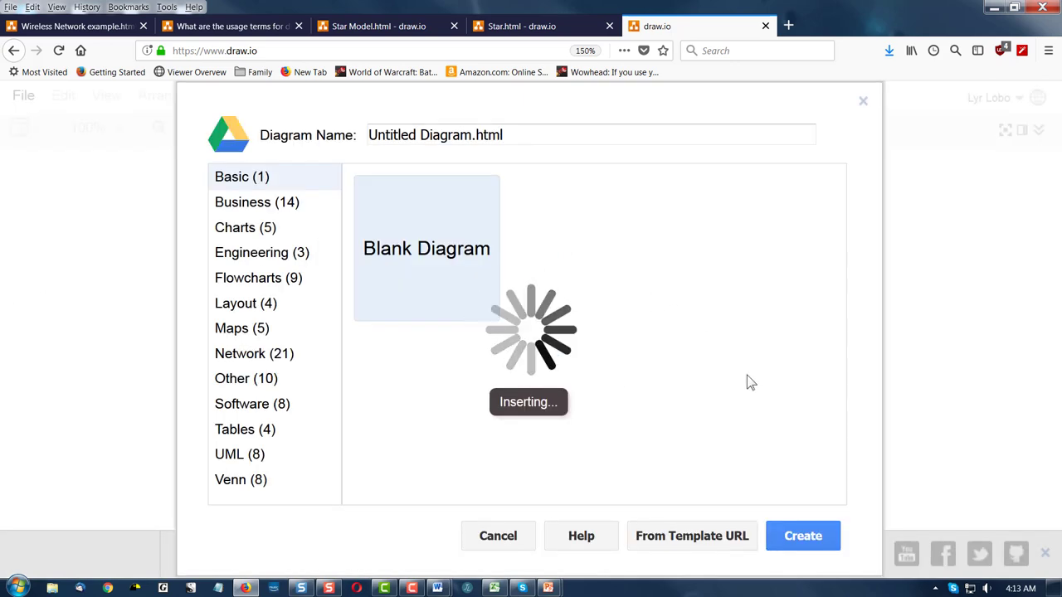
Open the empty diagram and expand the Clipart / Computer shape library in the sidebar
click(802, 535)
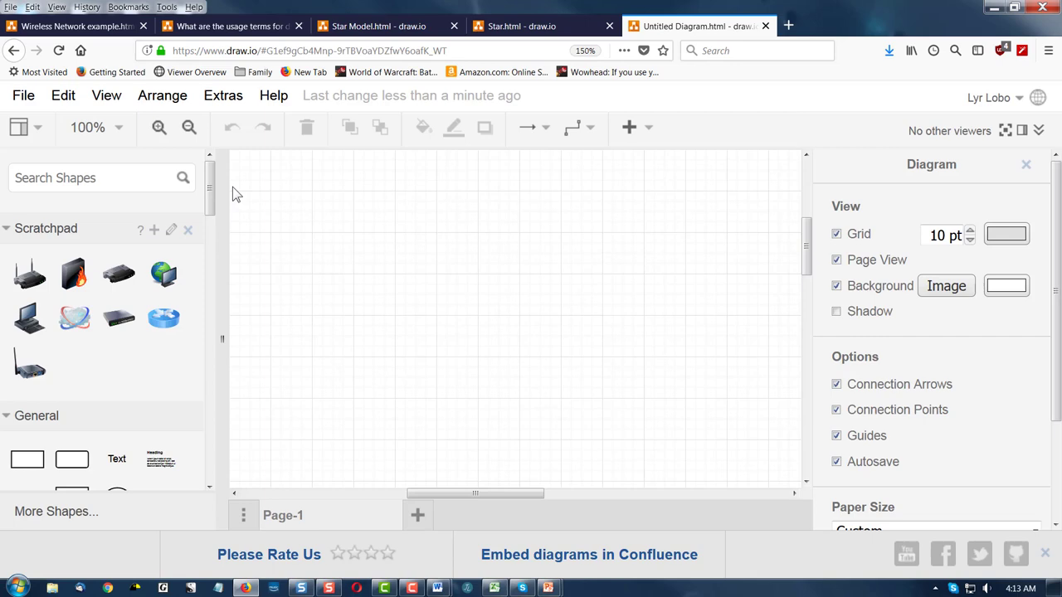
scroll(down, 3)
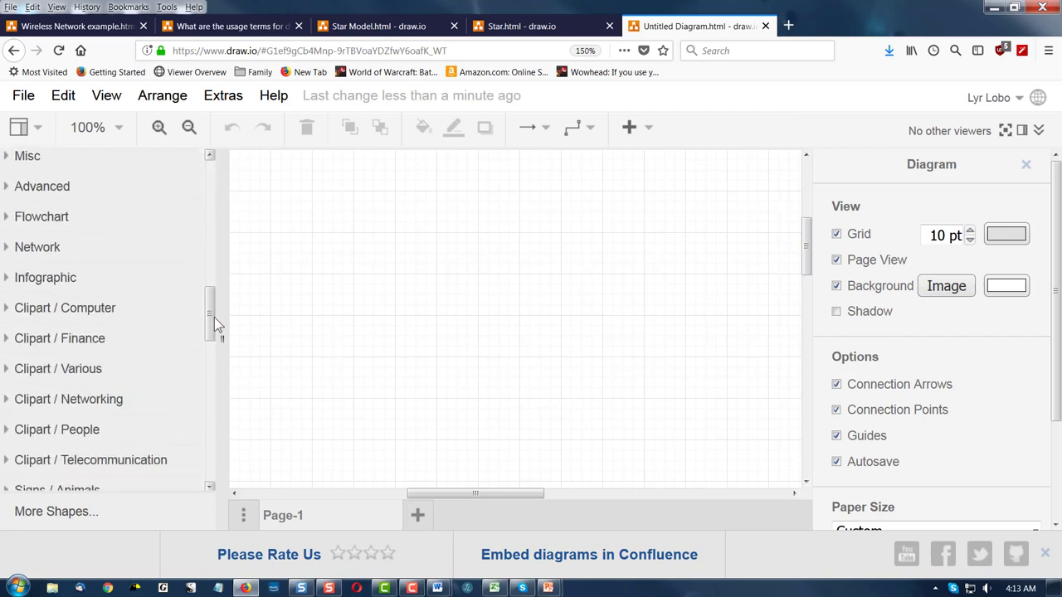
scroll(down, 3)
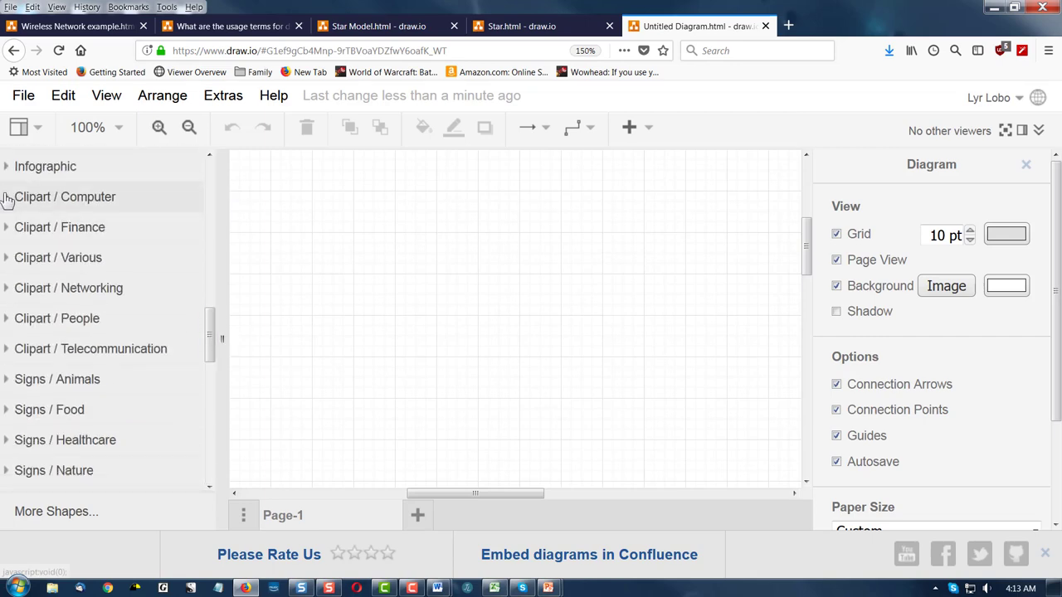
click(65, 197)
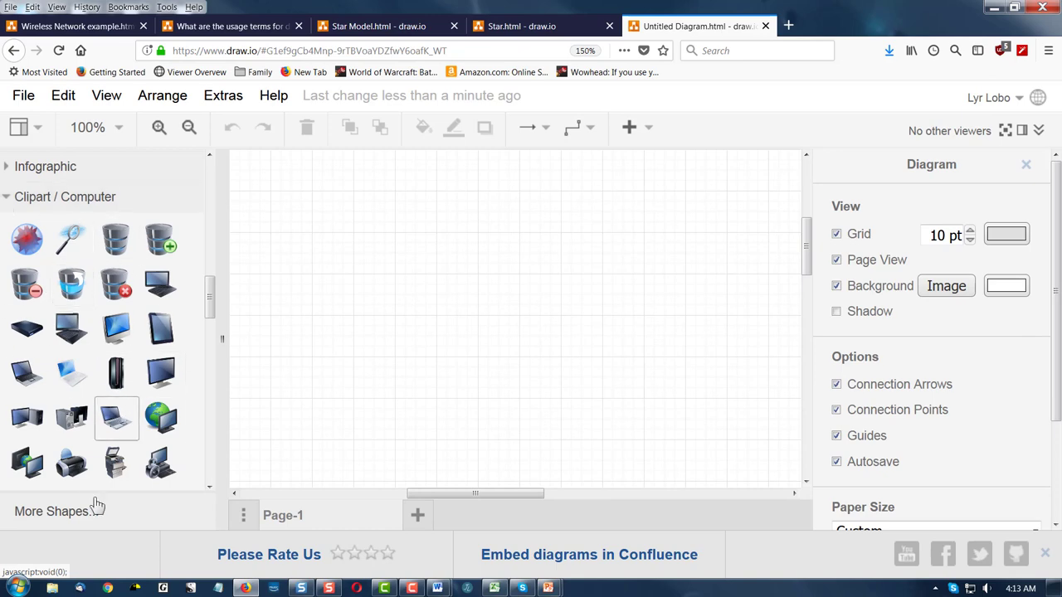
click(52, 511)
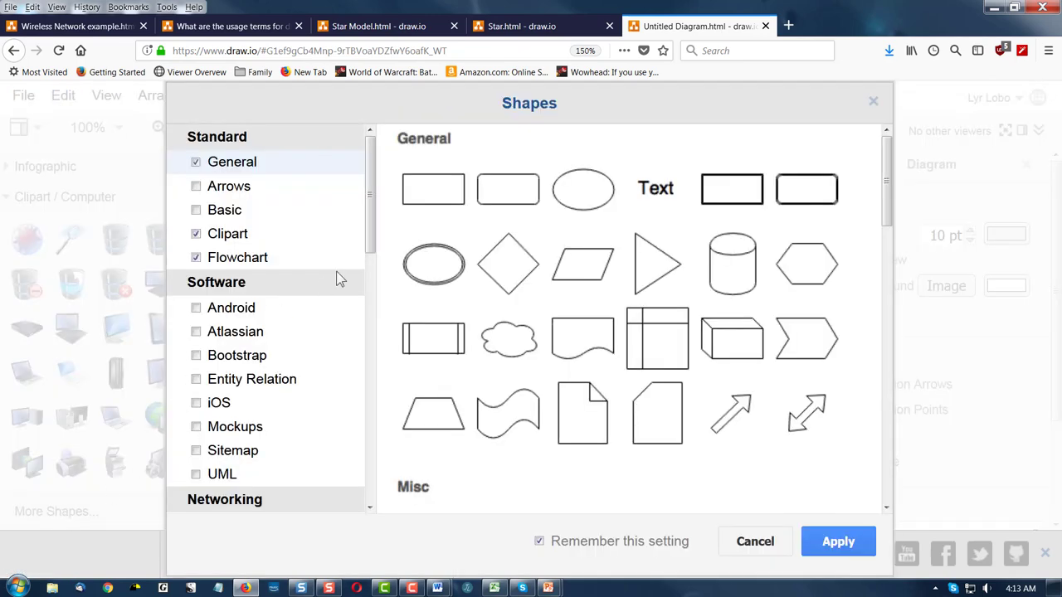
scroll(down, 3)
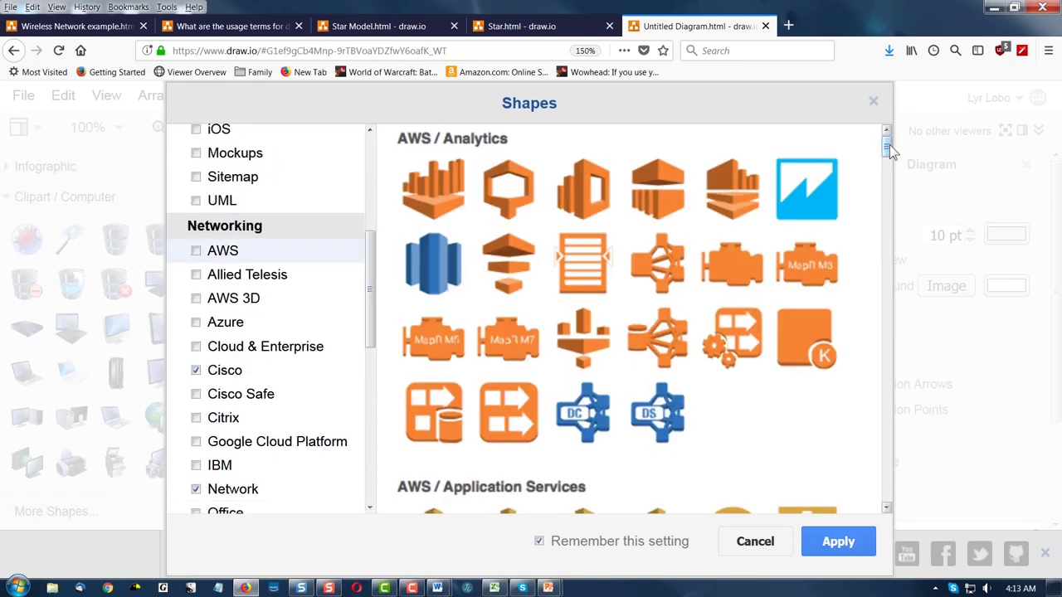
scroll(down, 3)
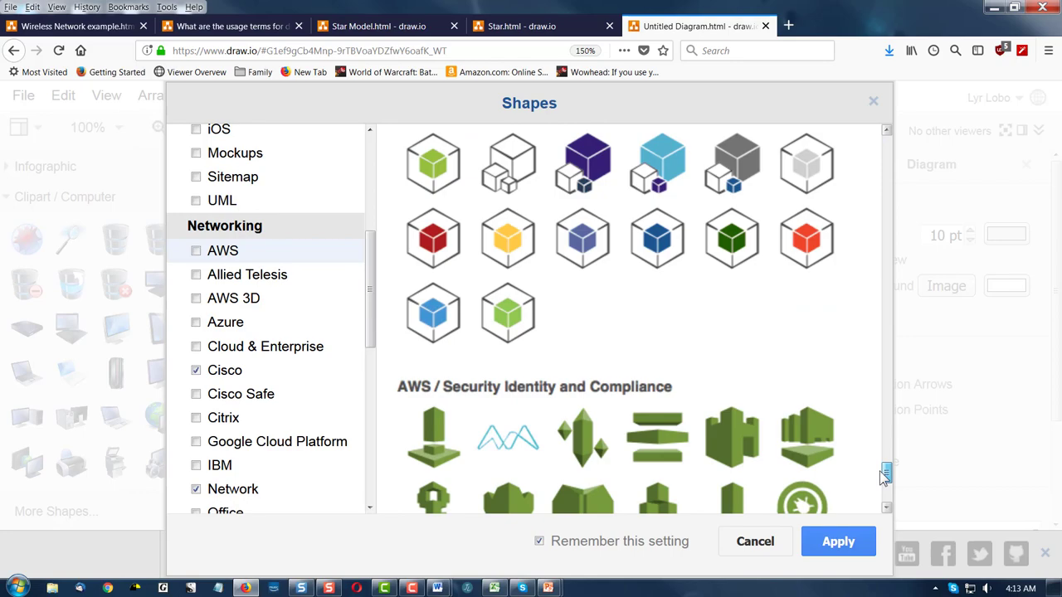
scroll(down, 3)
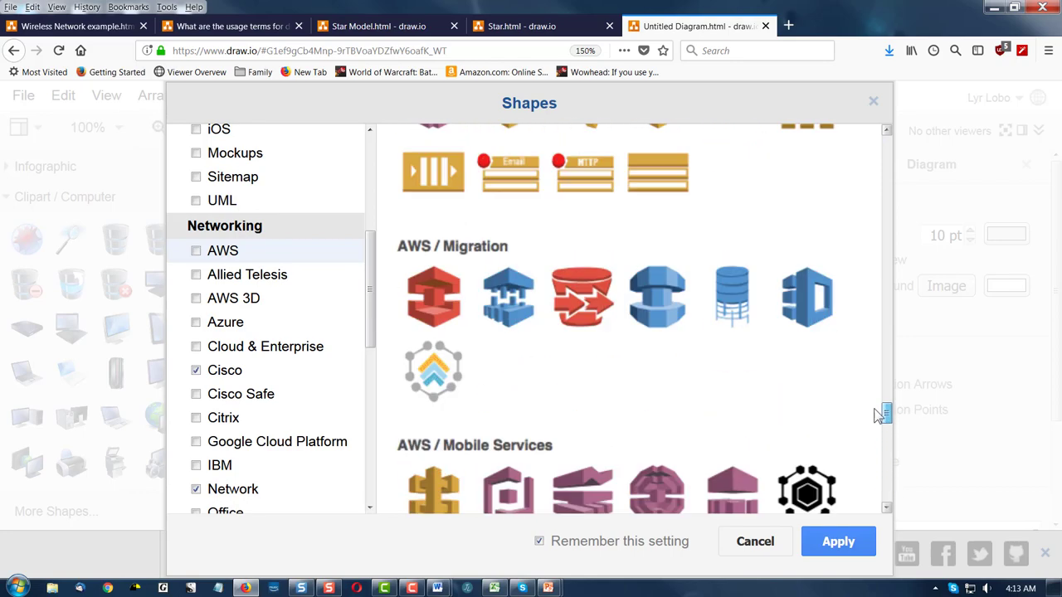
scroll(up, 3)
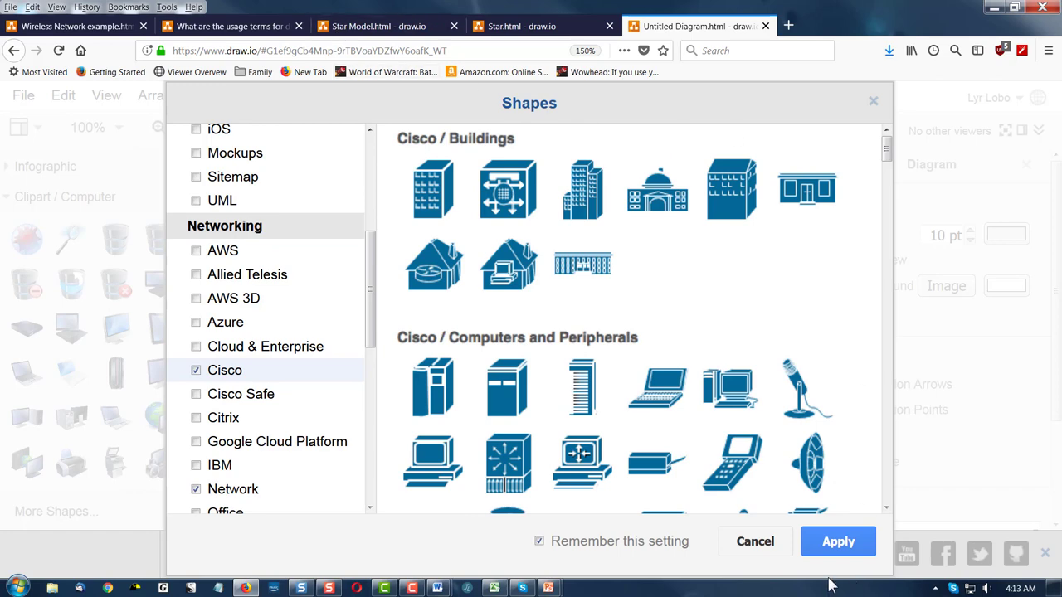
click(838, 541)
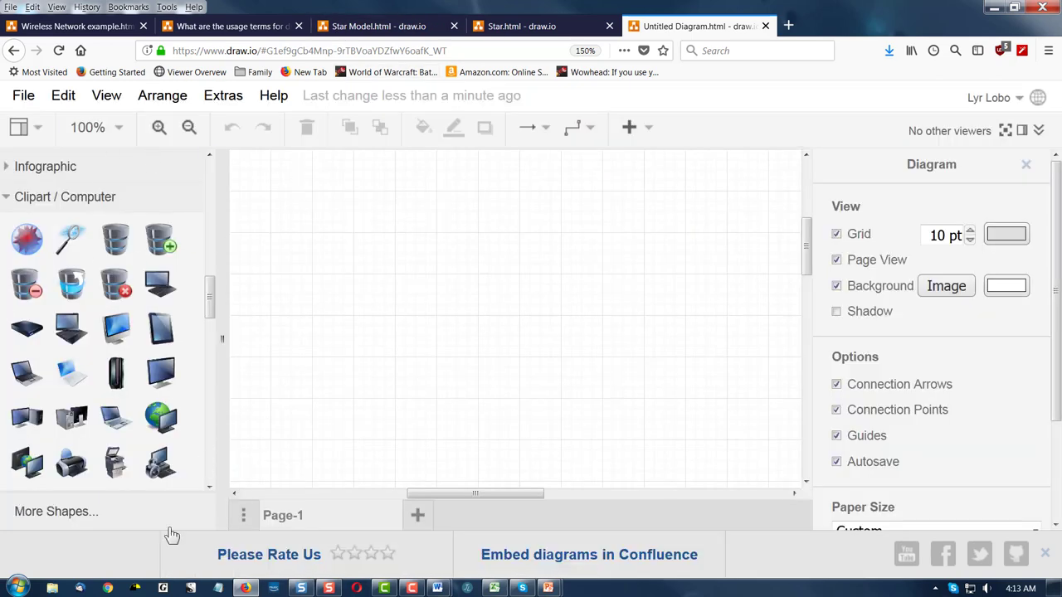
Place three desktop PC icons on the canvas: top centre, lower left and lower right
scroll(down, 3)
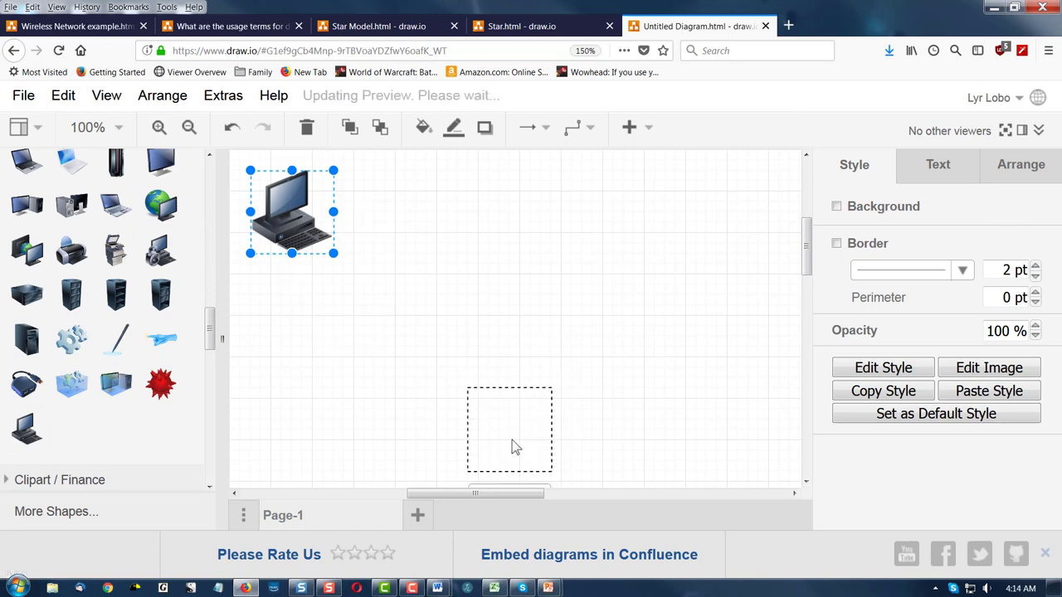
drag(290, 212, 497, 430)
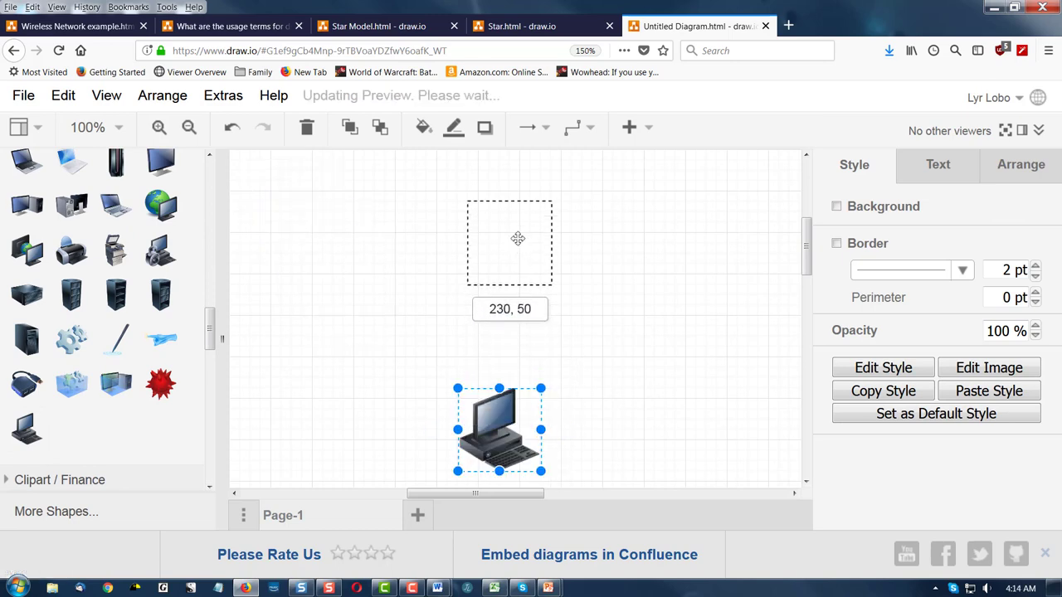
drag(498, 430, 510, 282)
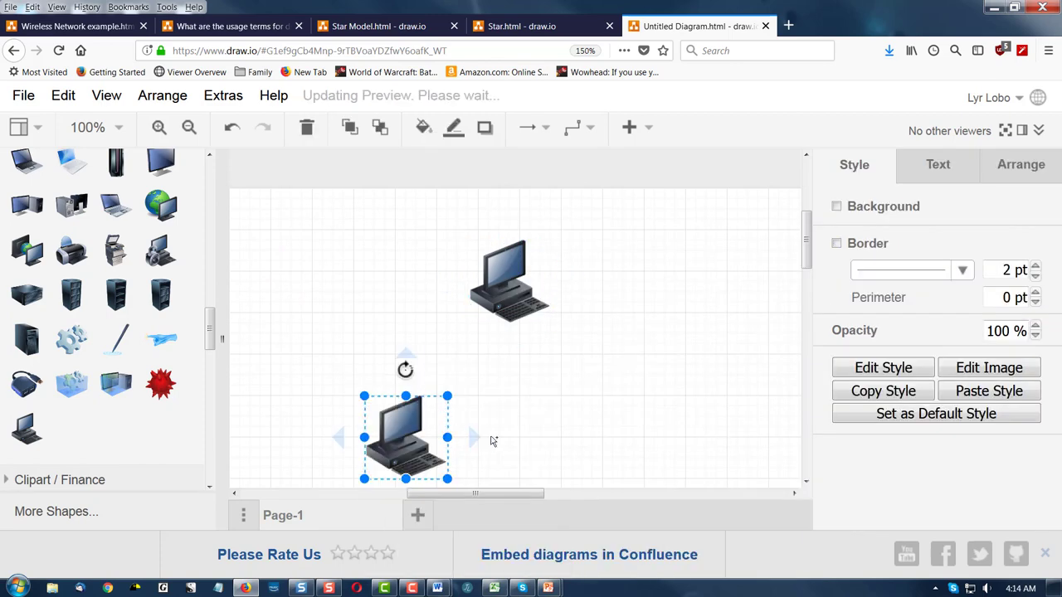
right_click(606, 427)
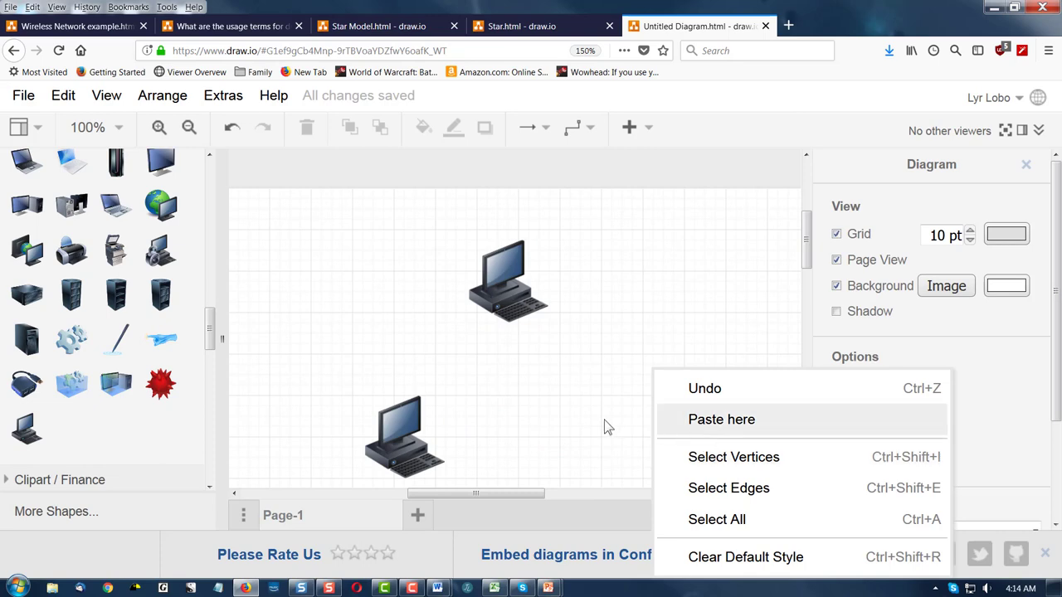
click(721, 419)
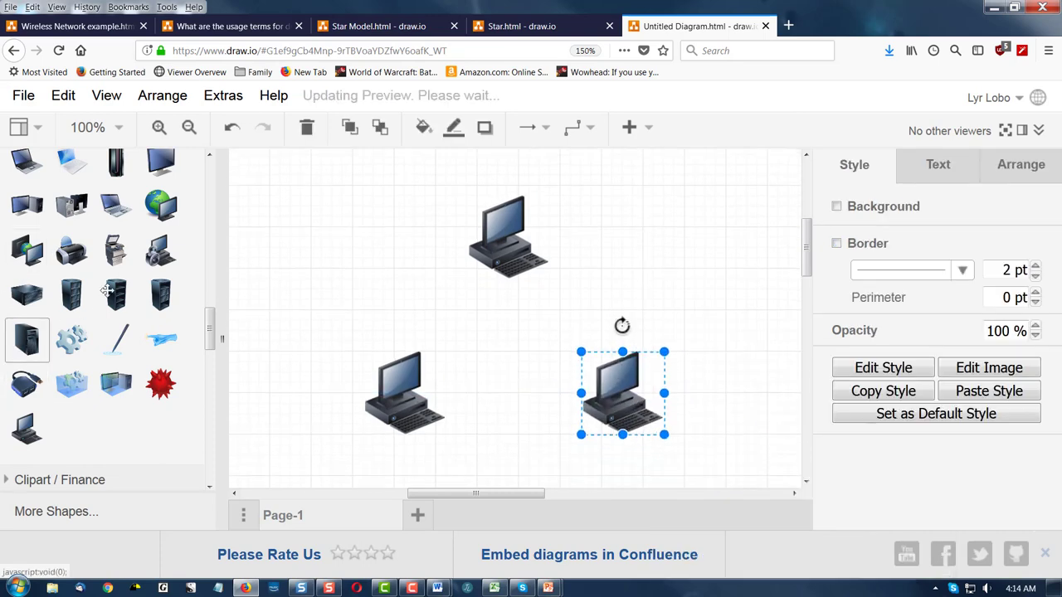
mouse_move(162, 206)
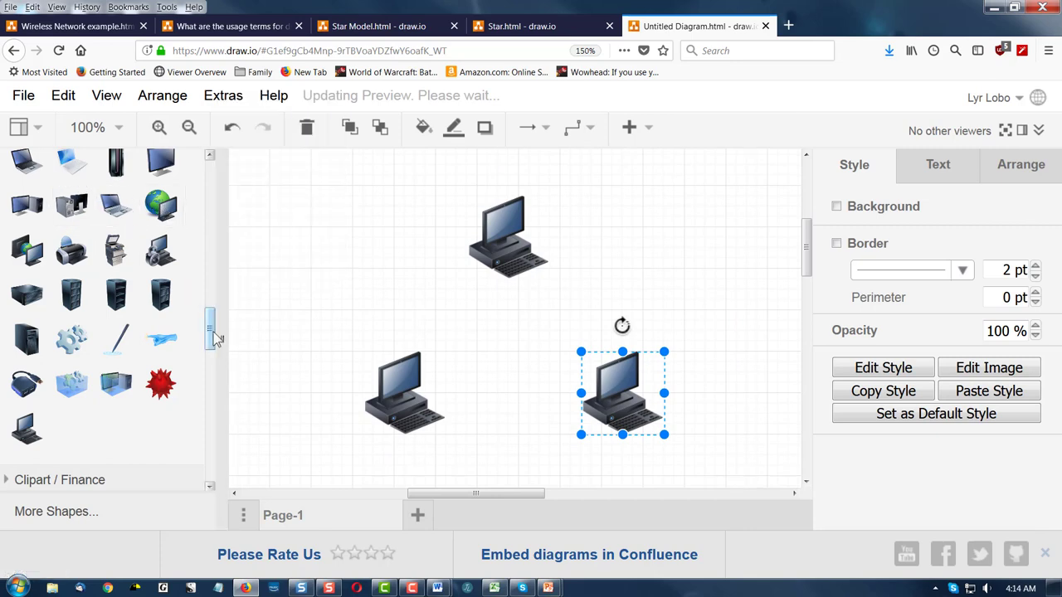
Move the blue router between the PCs and place a PC copy to its left
scroll(down, 3)
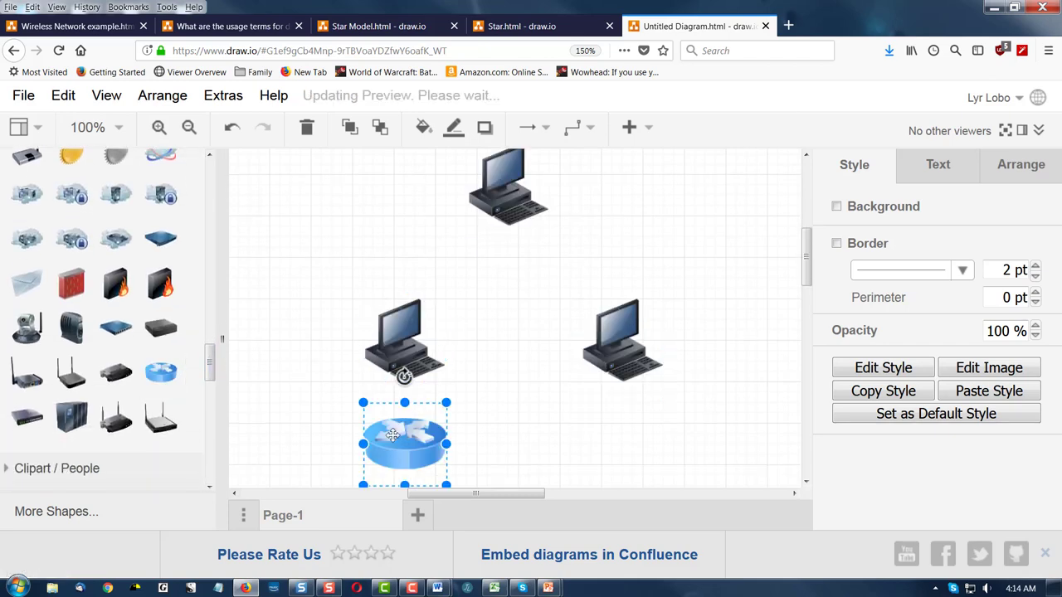
drag(406, 444, 507, 298)
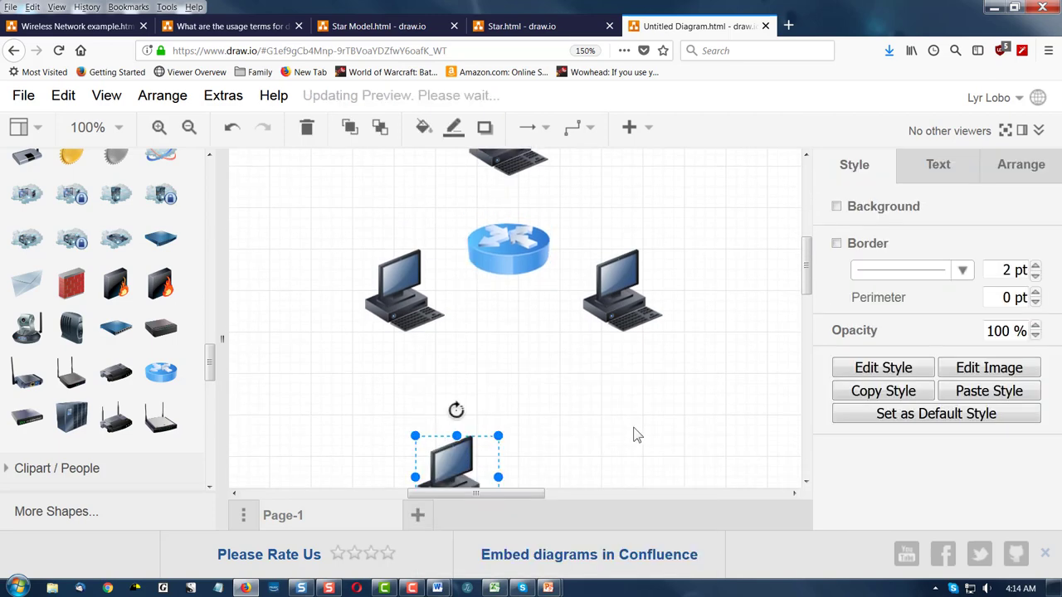
drag(457, 460, 404, 299)
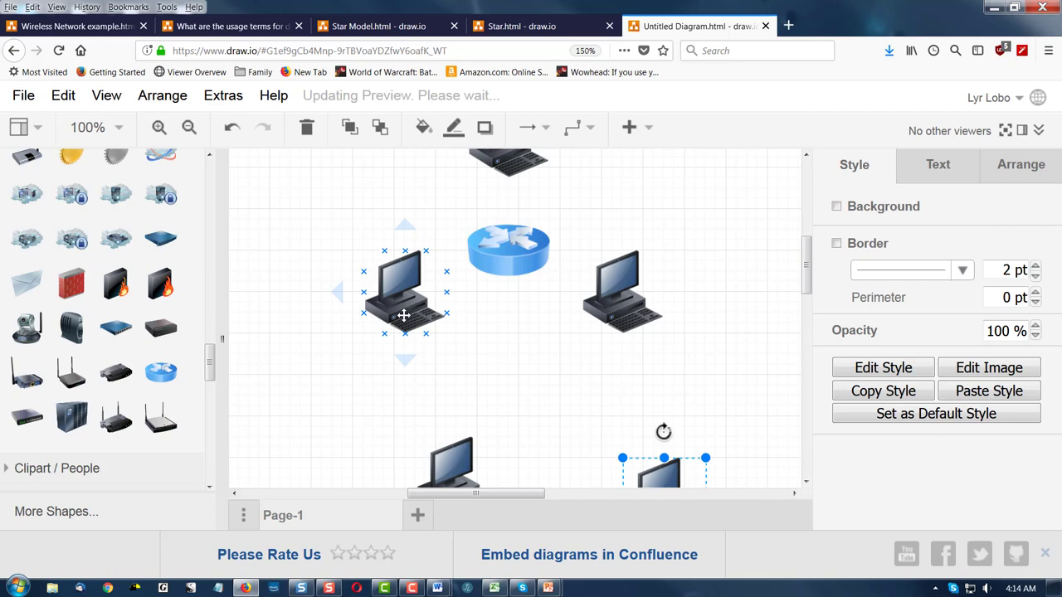
Position the PCs so one sits above the router, two beside and two below
click(623, 290)
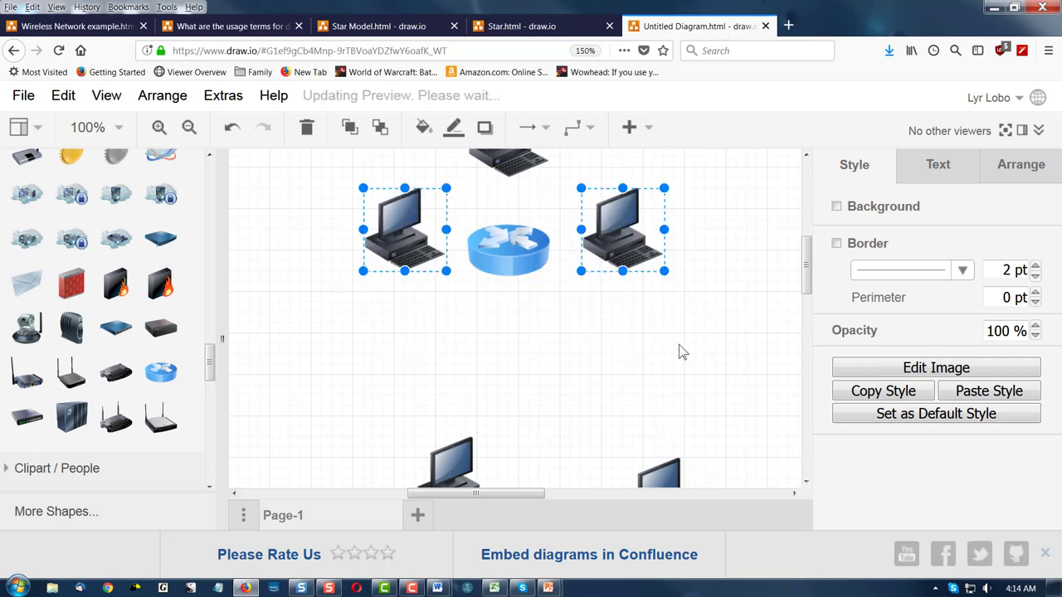
click(405, 229)
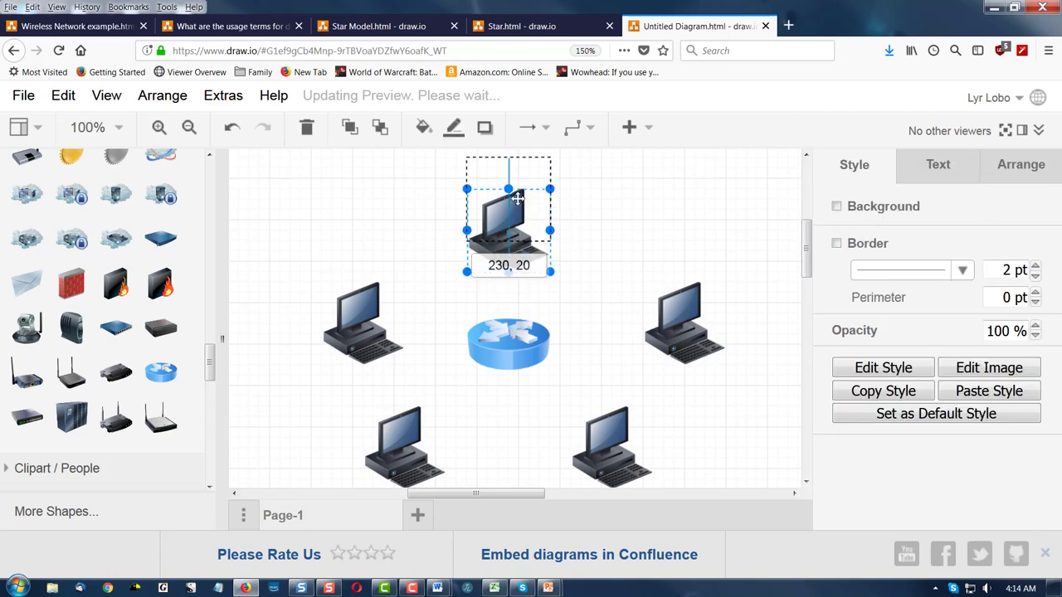
click(747, 434)
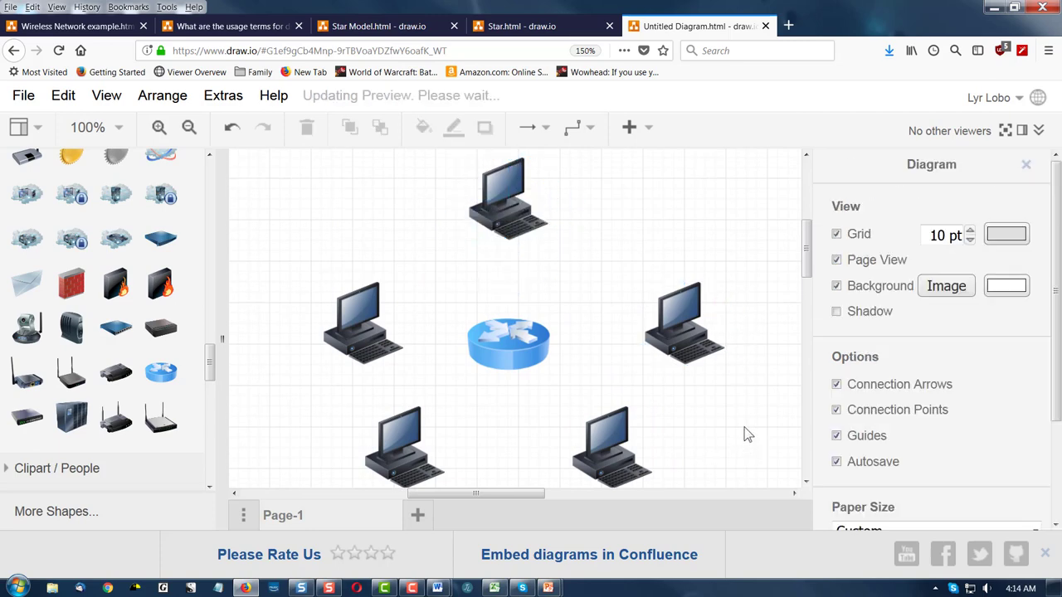
Connect the router to the top, left and right PCs, adjusting the right link's waypoint style
click(507, 342)
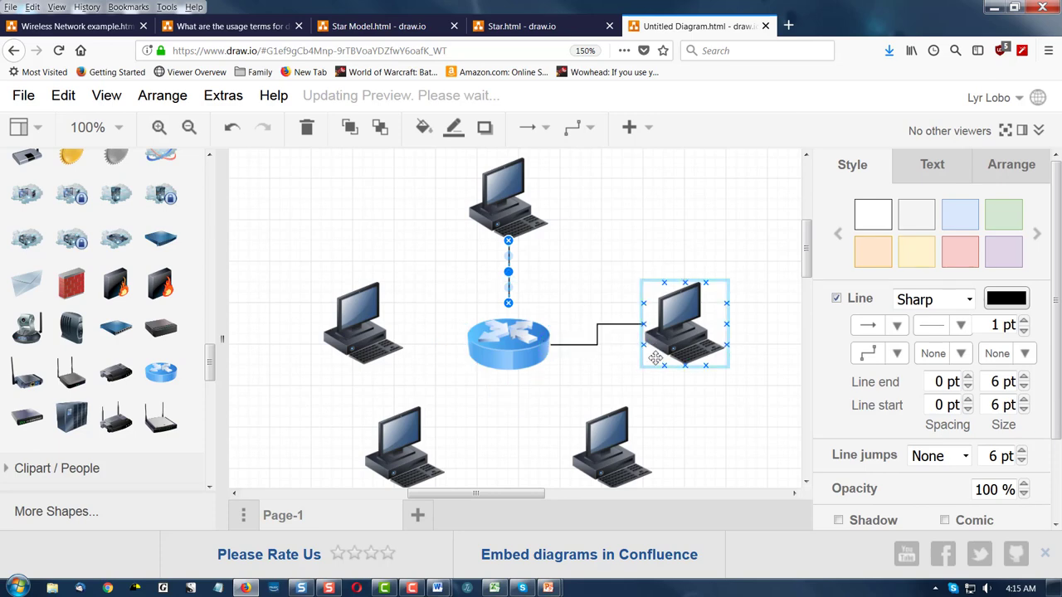
click(508, 342)
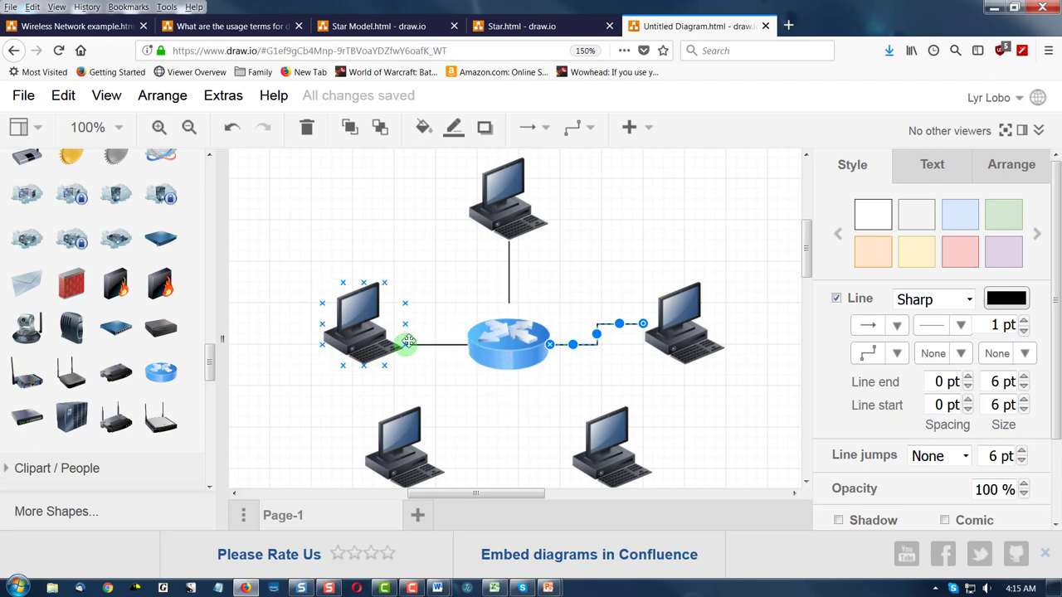
click(898, 353)
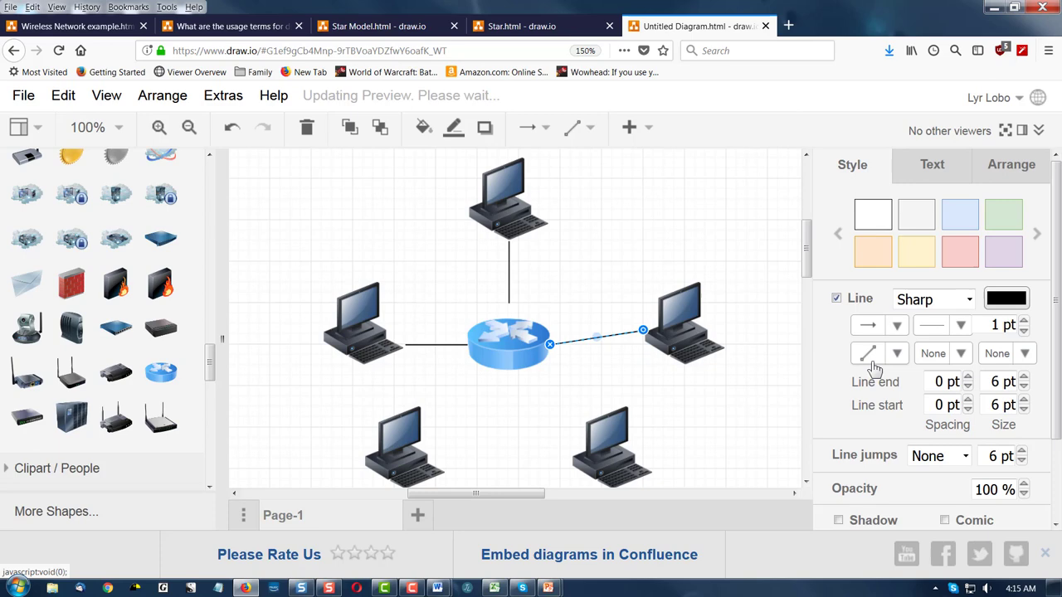
click(867, 353)
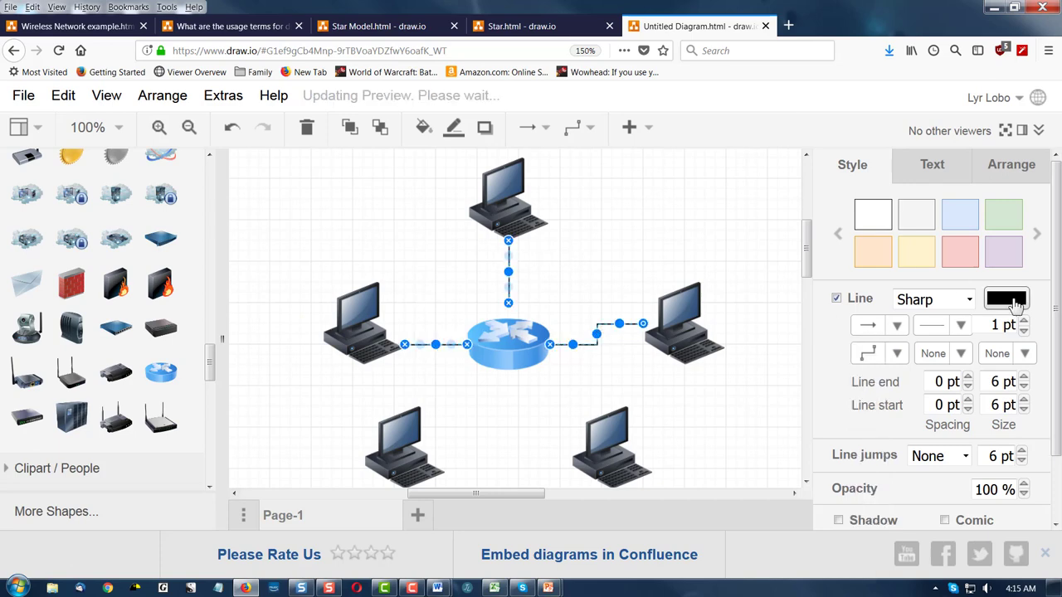
Set the line colour of the three router connectors to light grey
click(1005, 299)
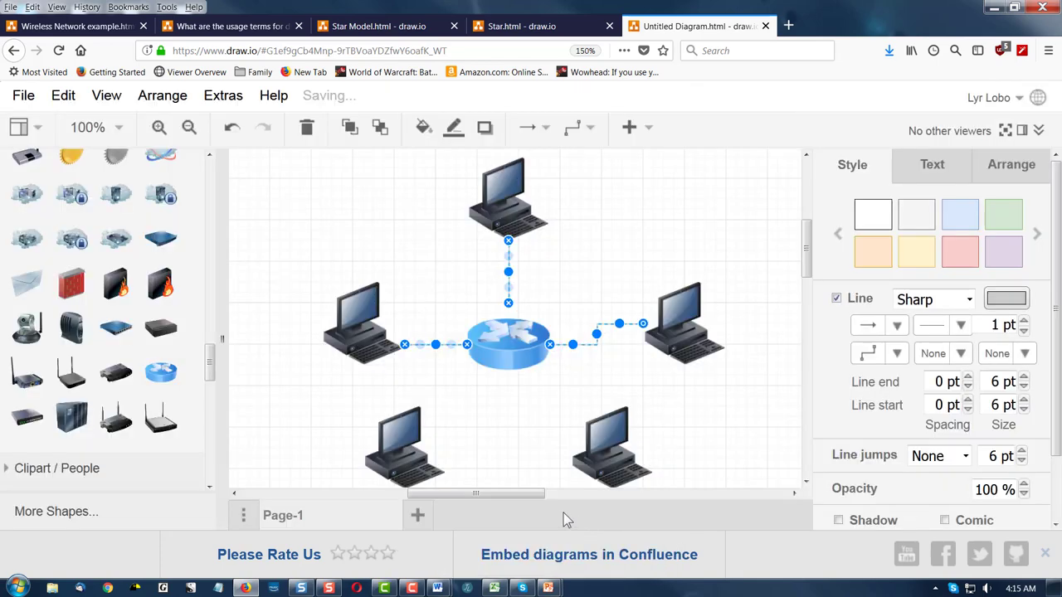
click(537, 318)
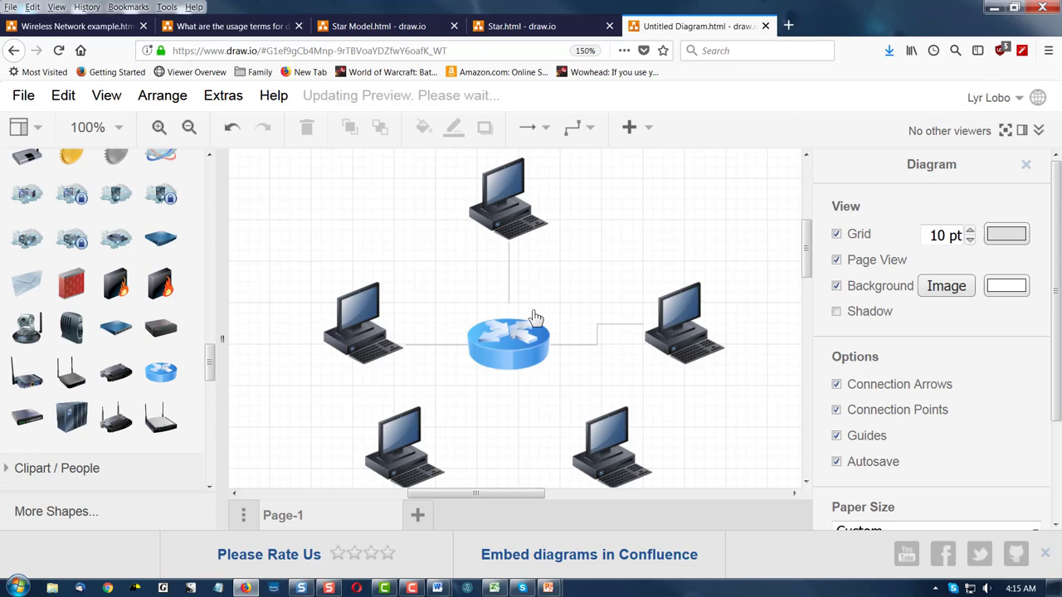
click(508, 340)
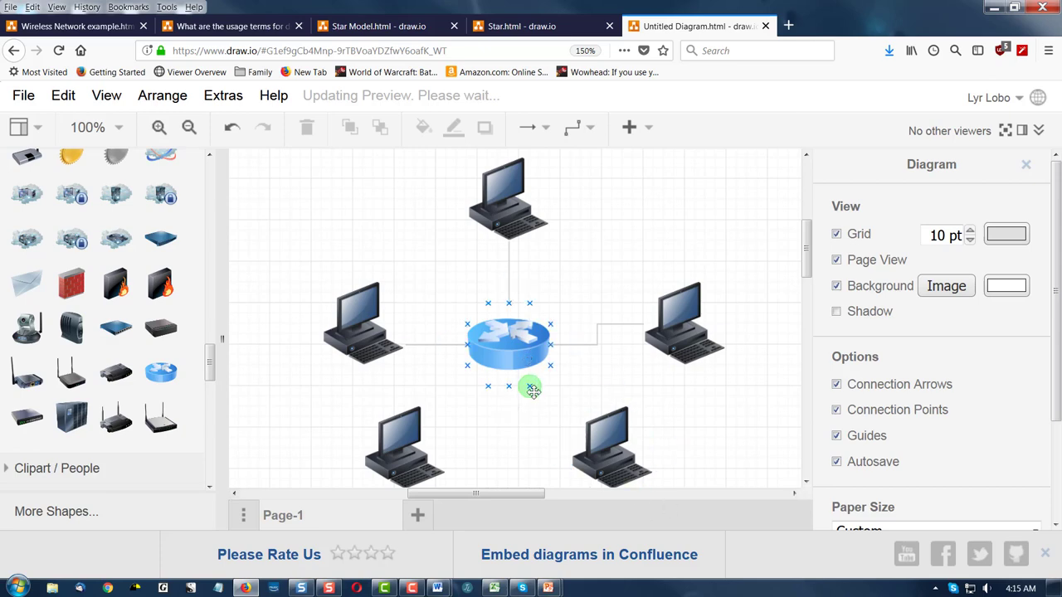
Link the router to the bottom-right and bottom-left PCs with grey connectors
click(612, 444)
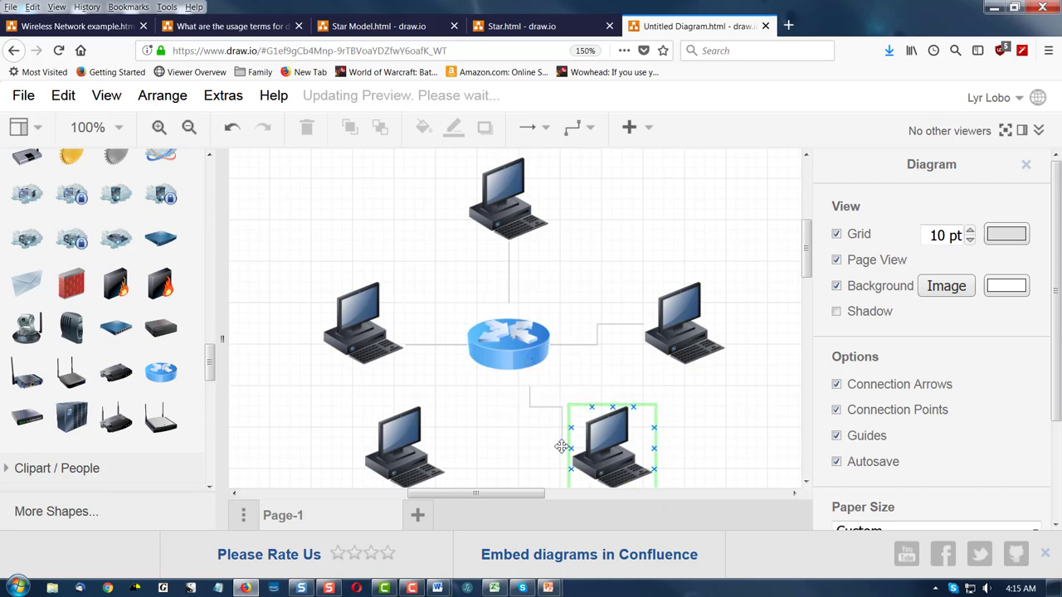
click(507, 343)
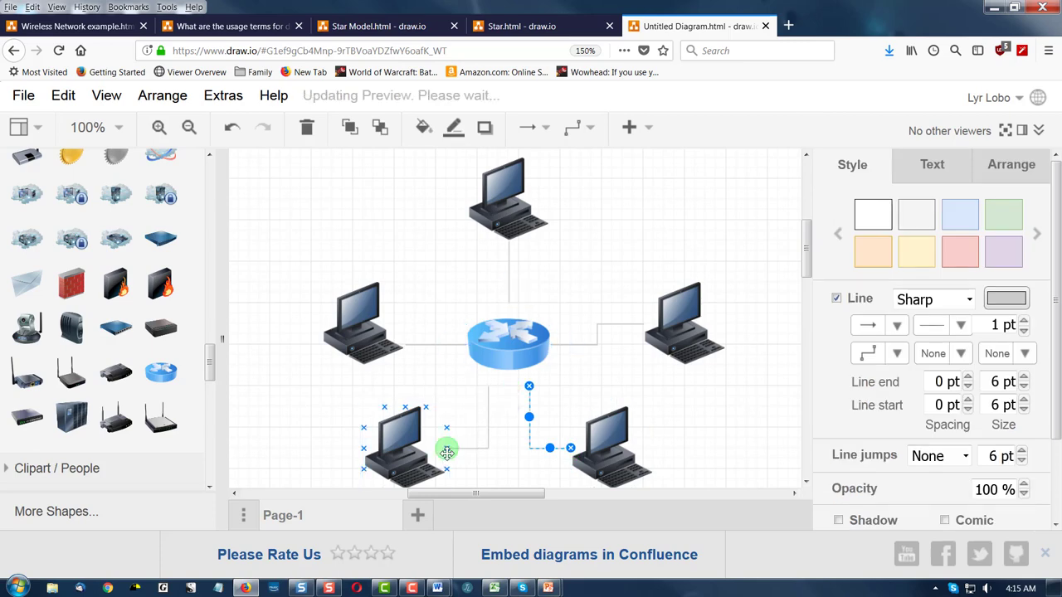
click(767, 440)
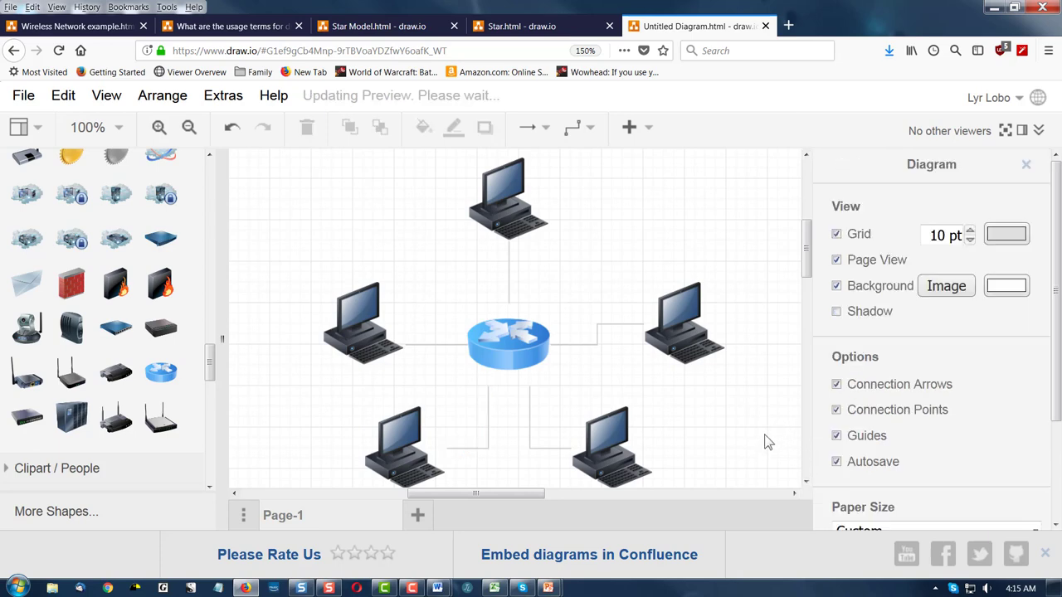
Raise the right PC and align the left and right PCs along their tops
click(683, 345)
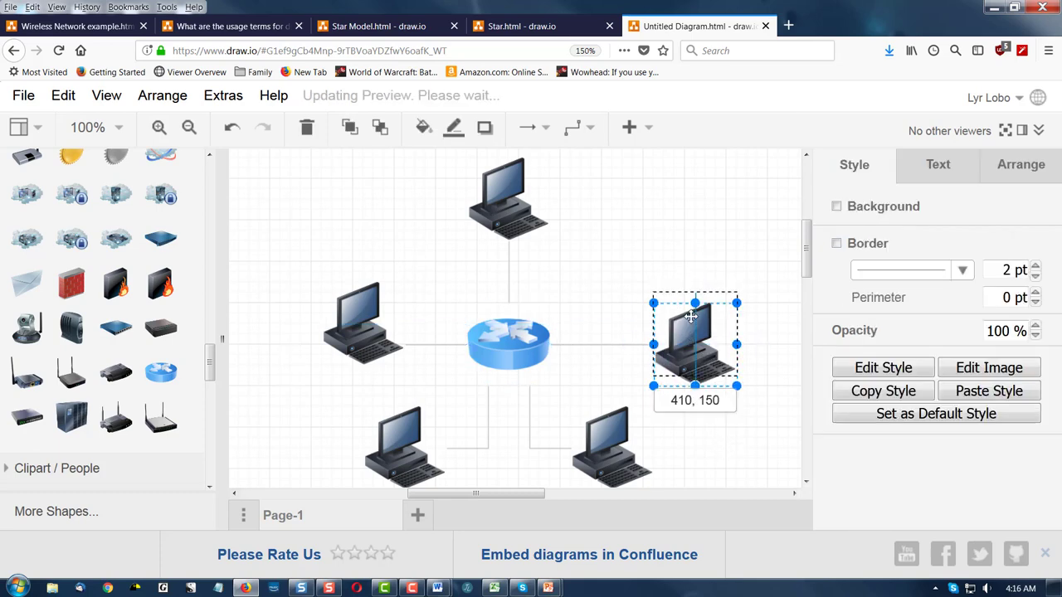
click(564, 331)
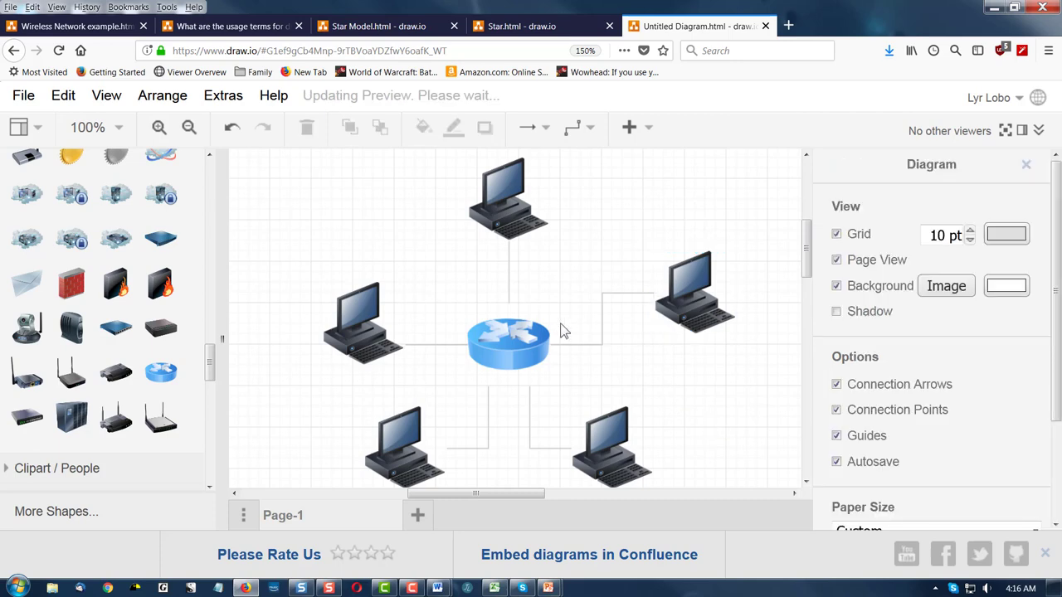
click(357, 319)
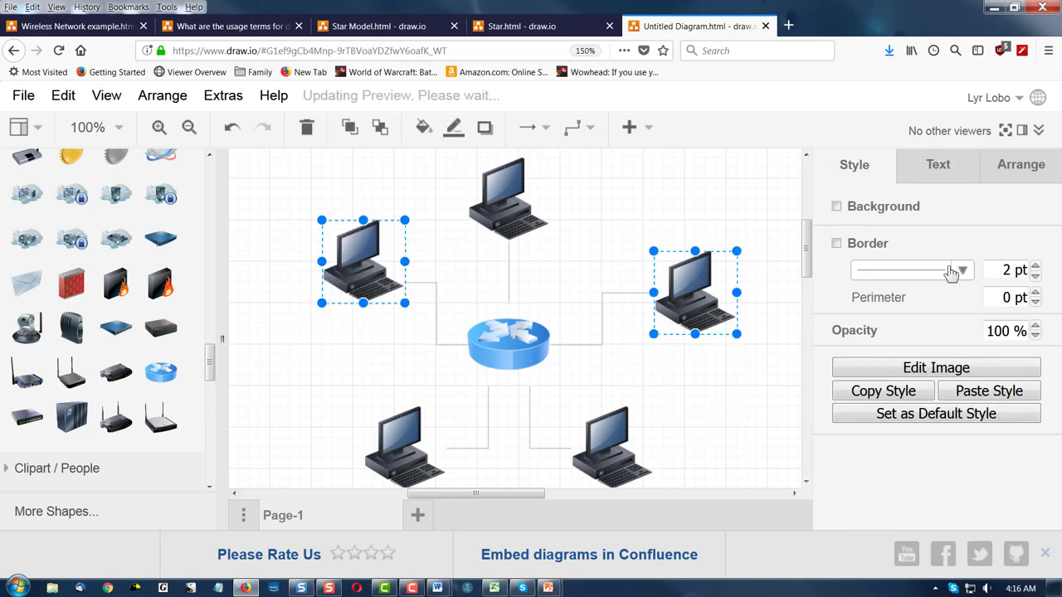
click(1020, 164)
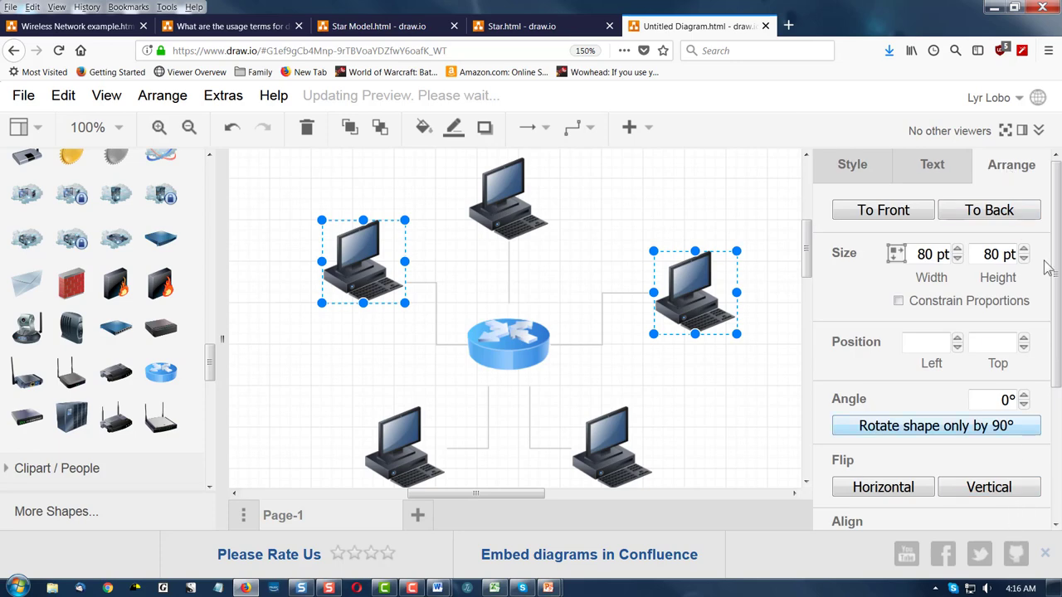
scroll(down, 3)
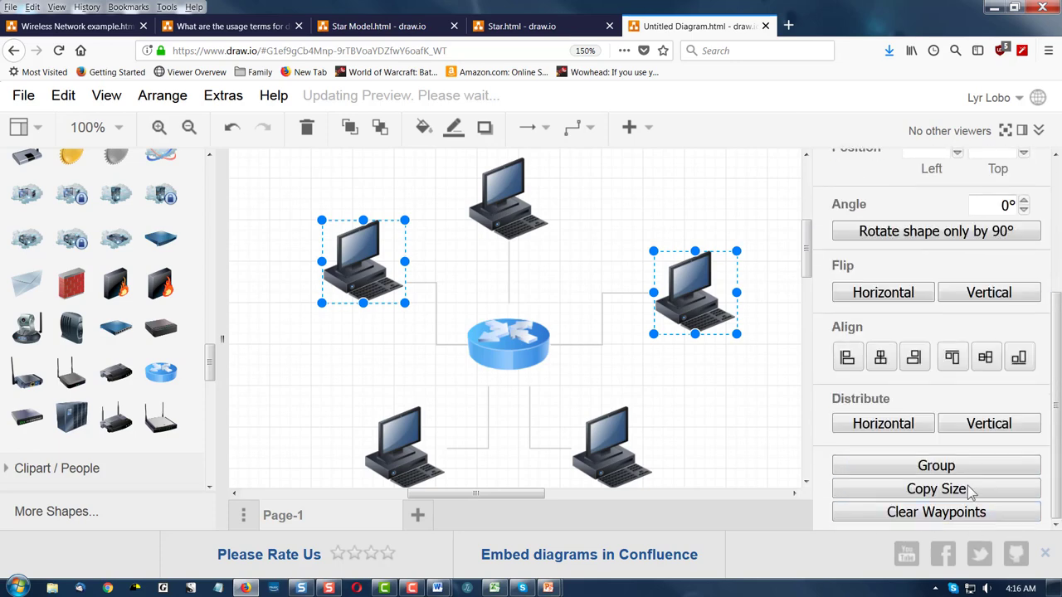
click(952, 357)
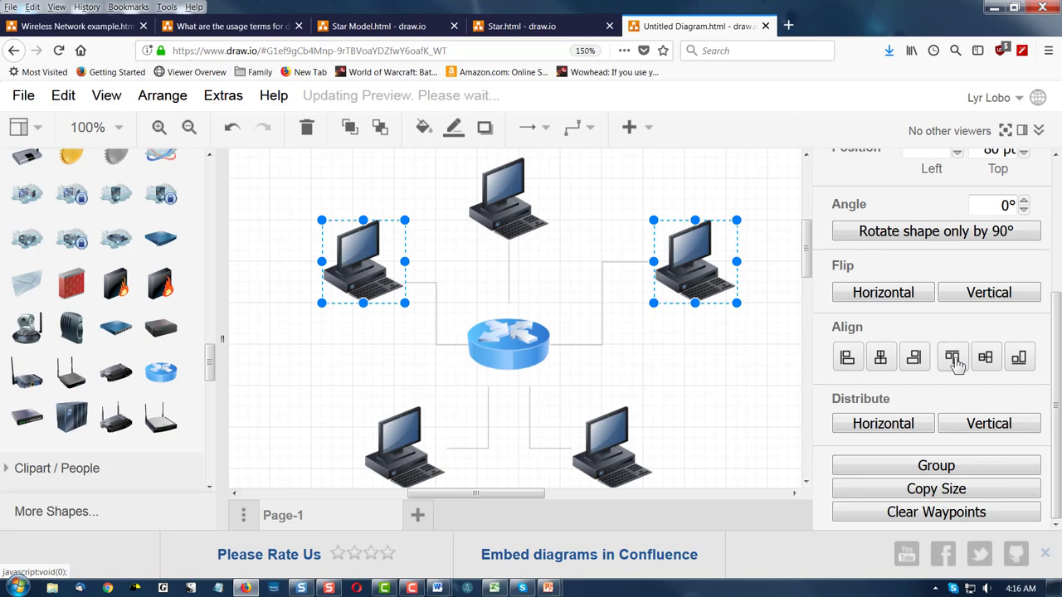
click(358, 266)
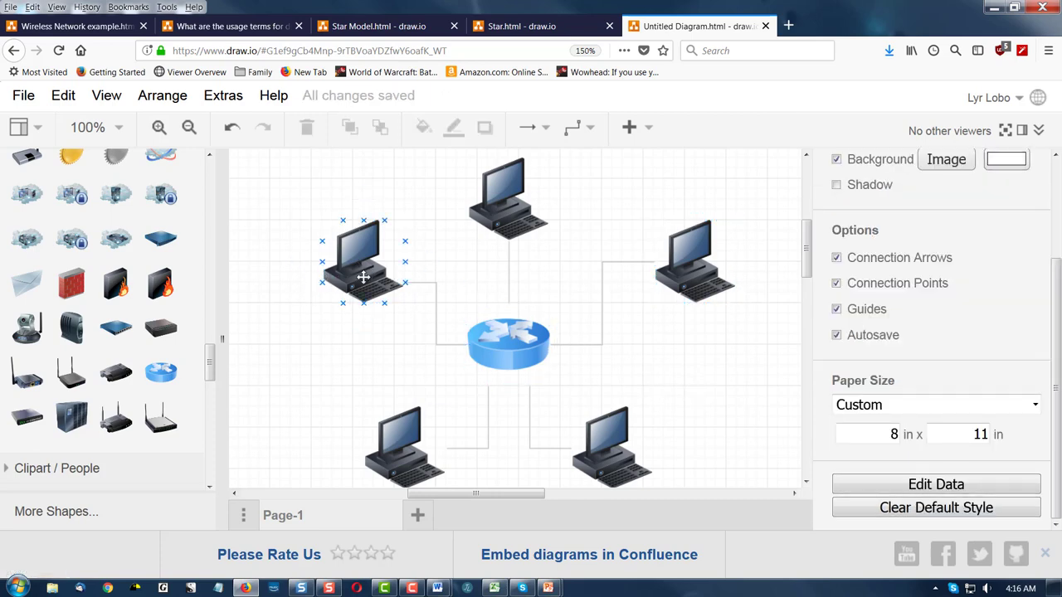
Check the upper-left link and upper-right PC, then deselect everything
click(363, 262)
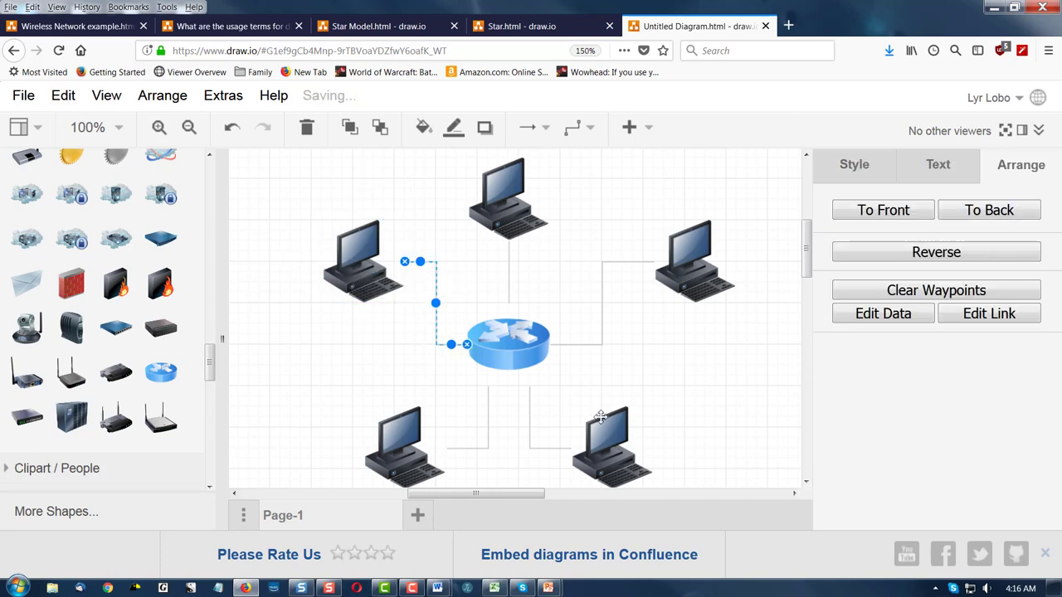
click(695, 262)
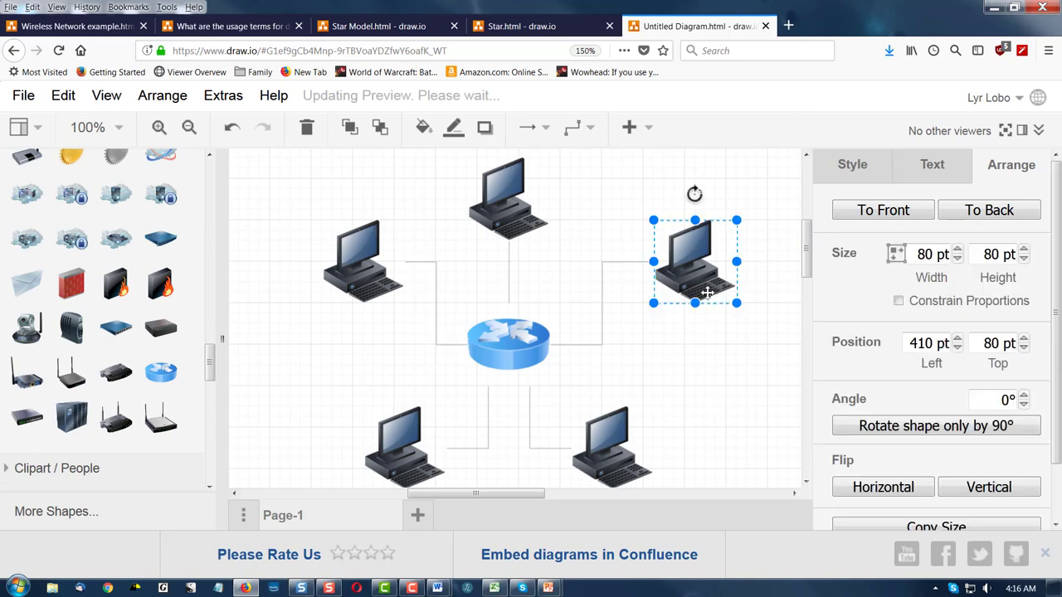
click(741, 415)
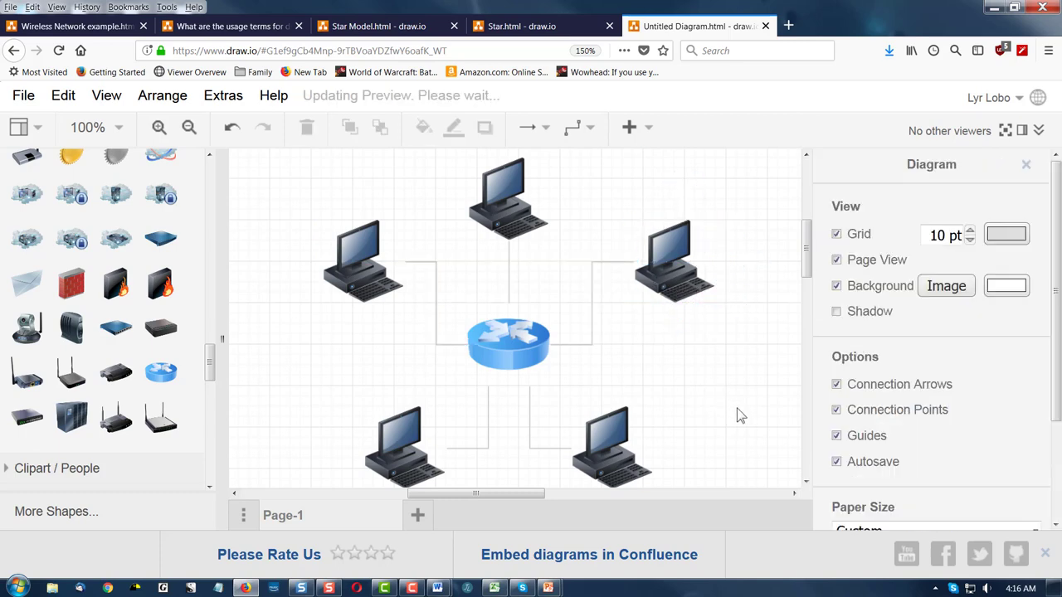
Rename the diagram to 'Star Demo Diagram.html' through File > Rename
click(23, 95)
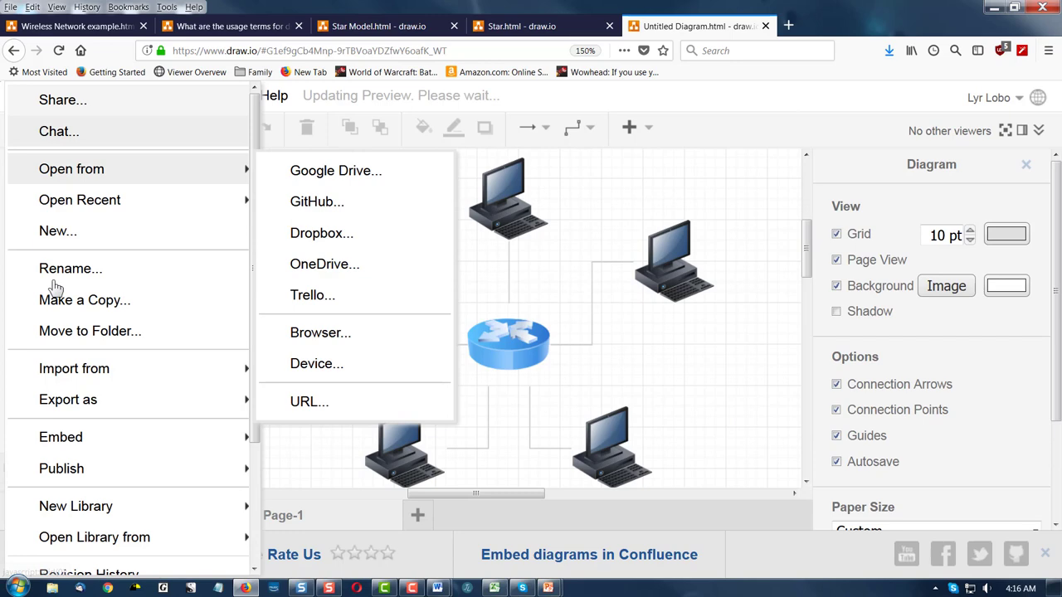
click(70, 268)
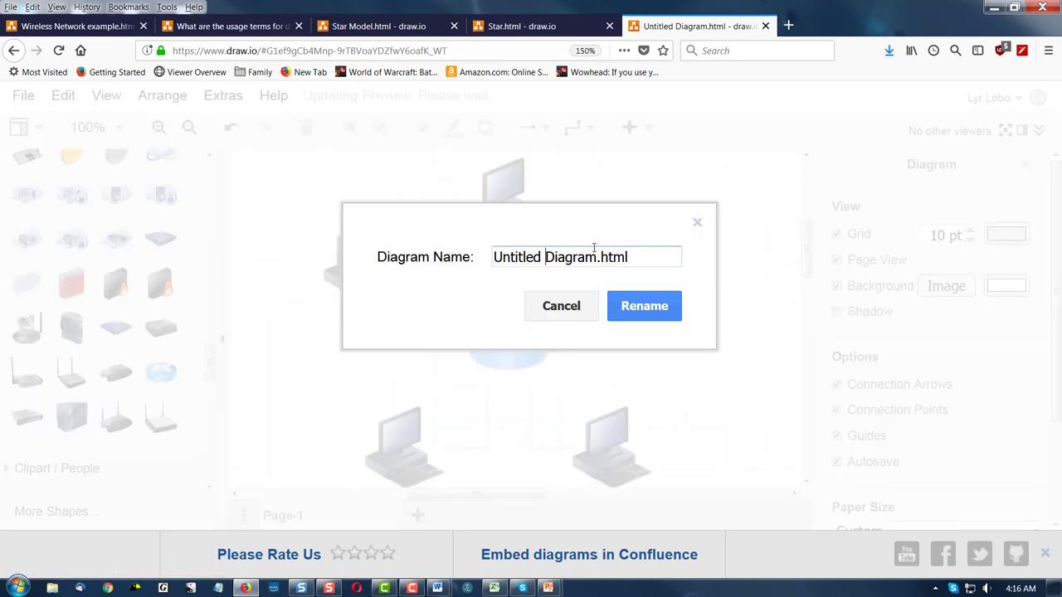
double_click(545, 257)
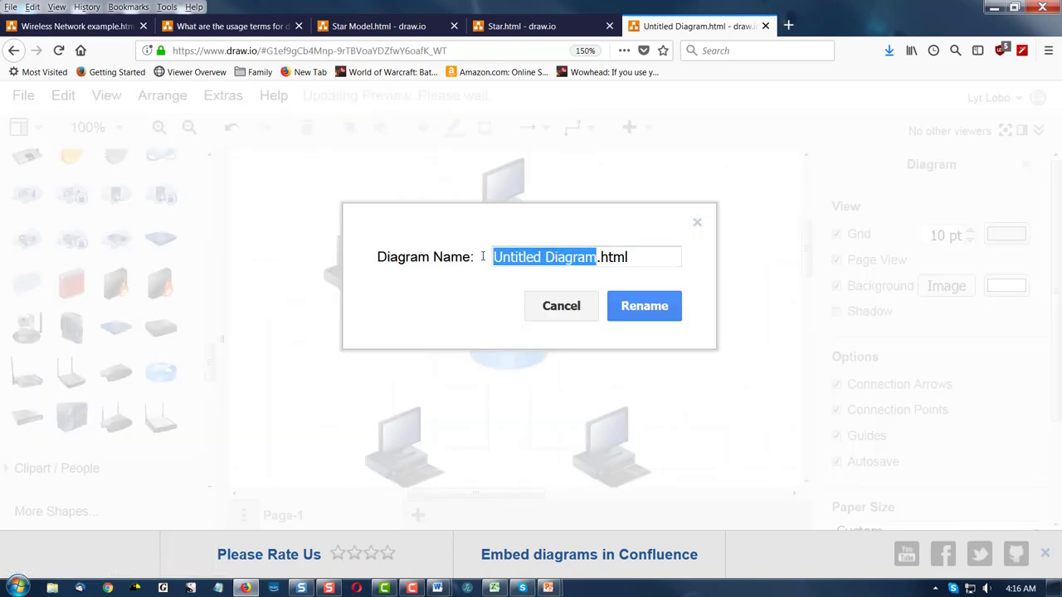
text(Star Demo .html)
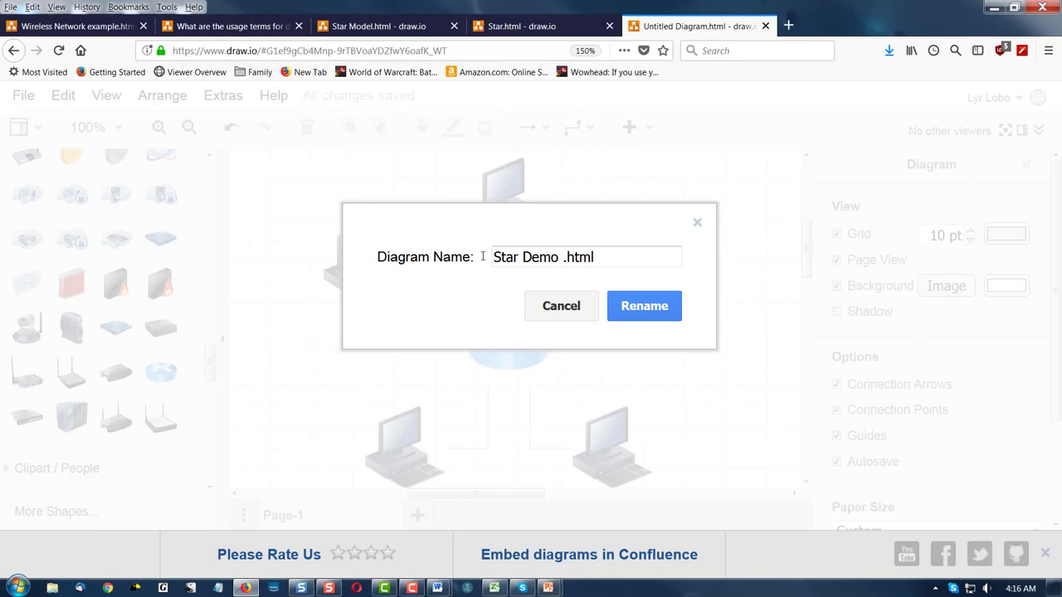
click(644, 305)
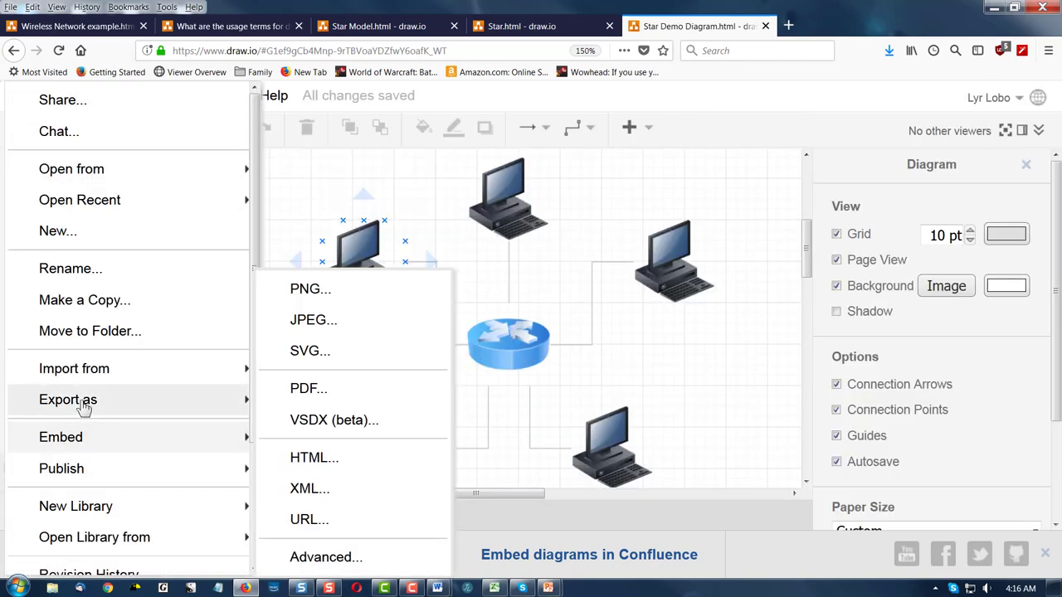
mouse_move(305, 288)
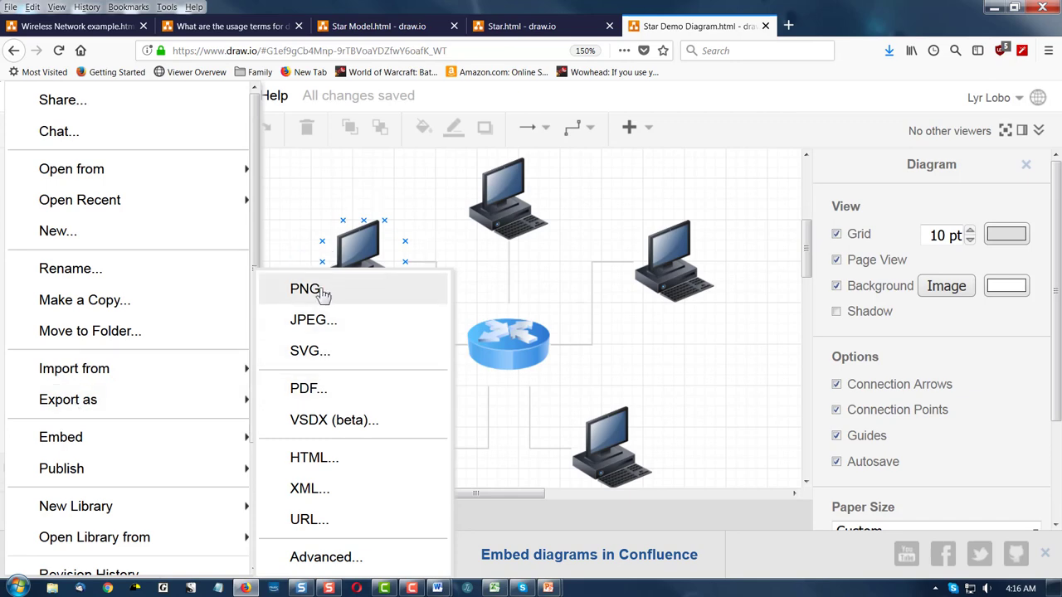
Export the star diagram as a transparent-background PNG, saving it to the device
click(305, 288)
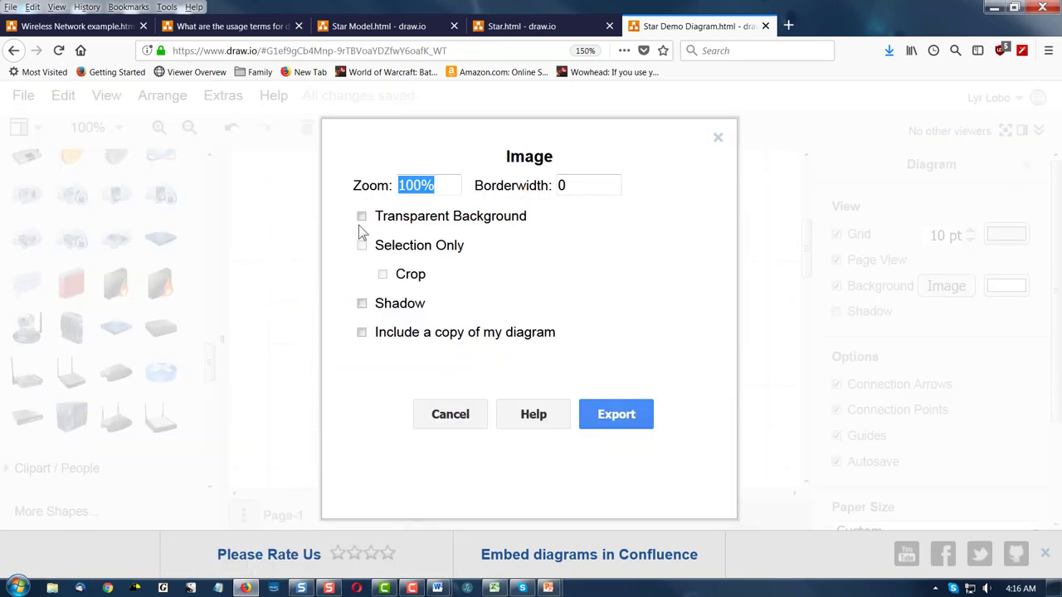
click(361, 215)
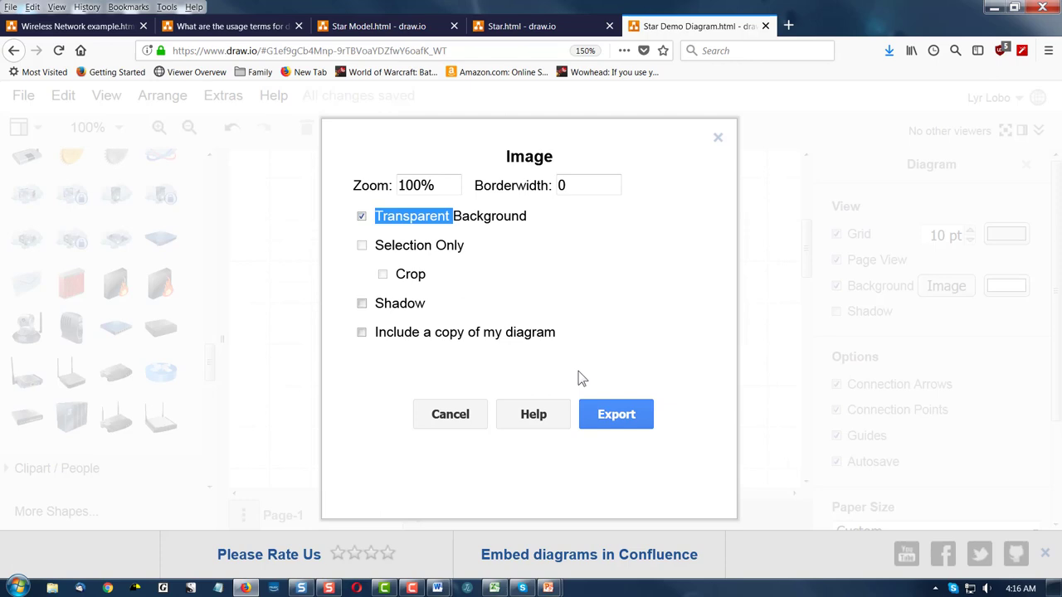
click(616, 414)
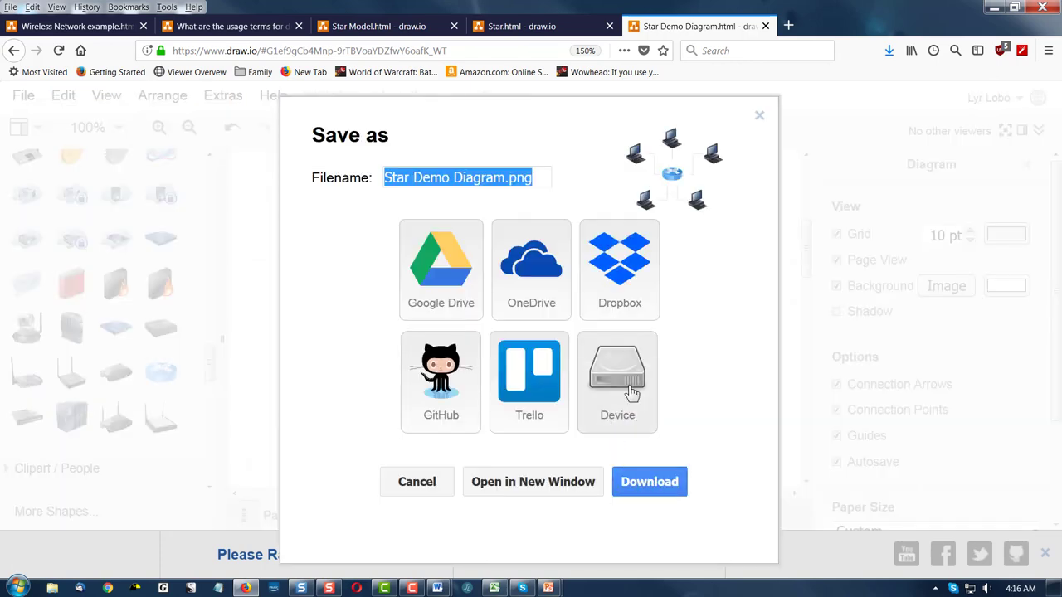
click(416, 482)
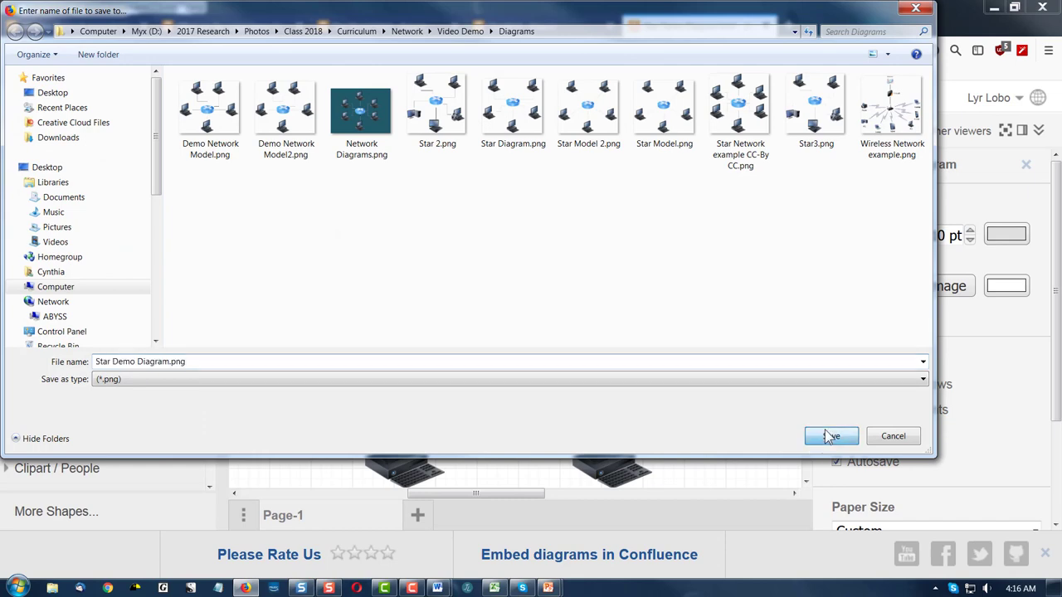
Save Star Demo Diagram.png to the Diagrams folder and insert it on the black slide
click(830, 436)
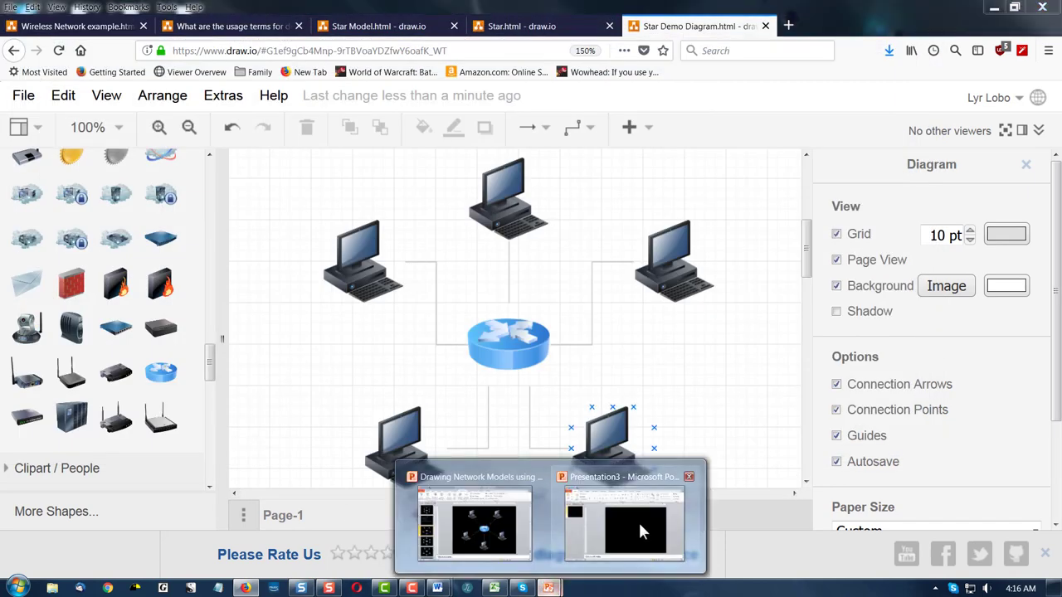
click(624, 527)
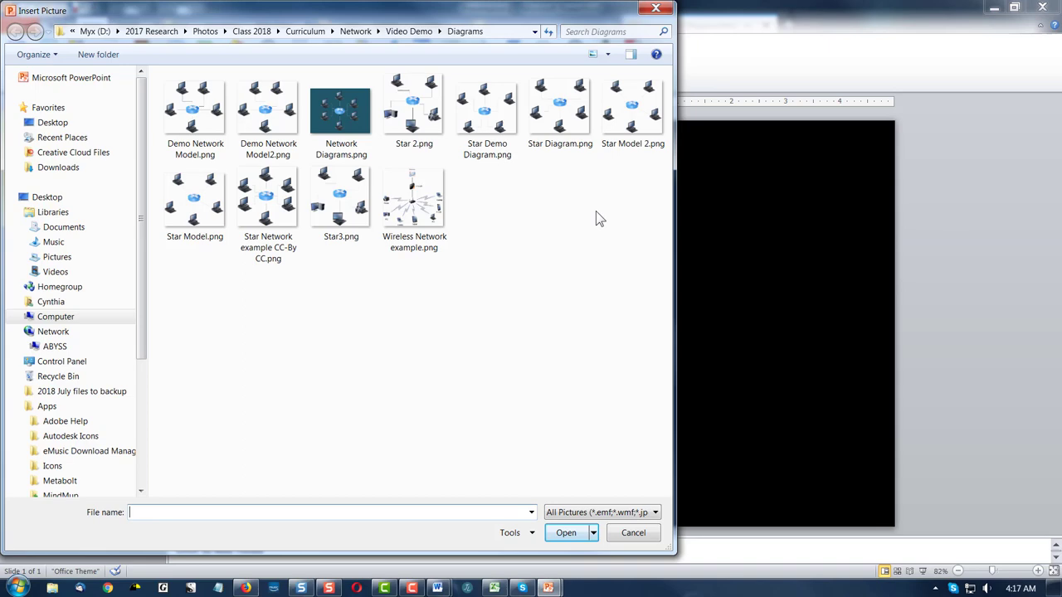
click(487, 112)
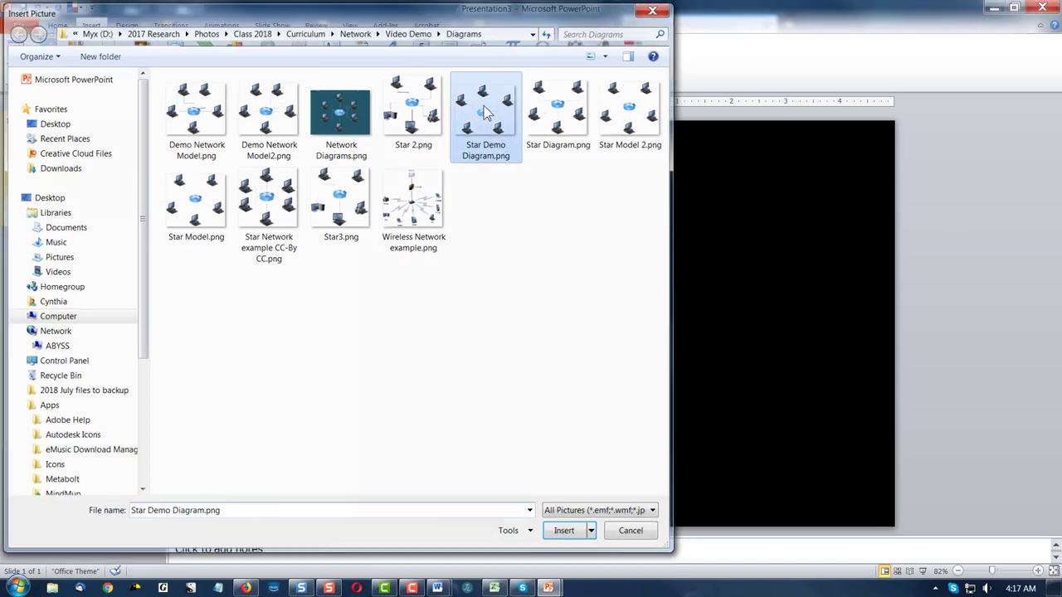
click(563, 530)
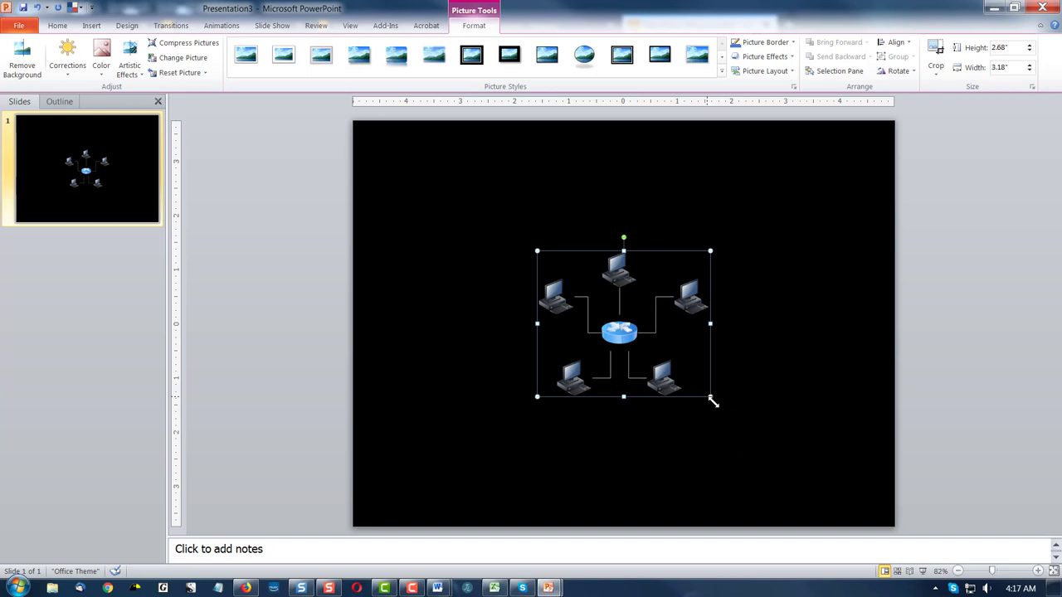
Enlarge the diagram picture by dragging two corners, then align it to the slide's middle
drag(711, 396, 836, 503)
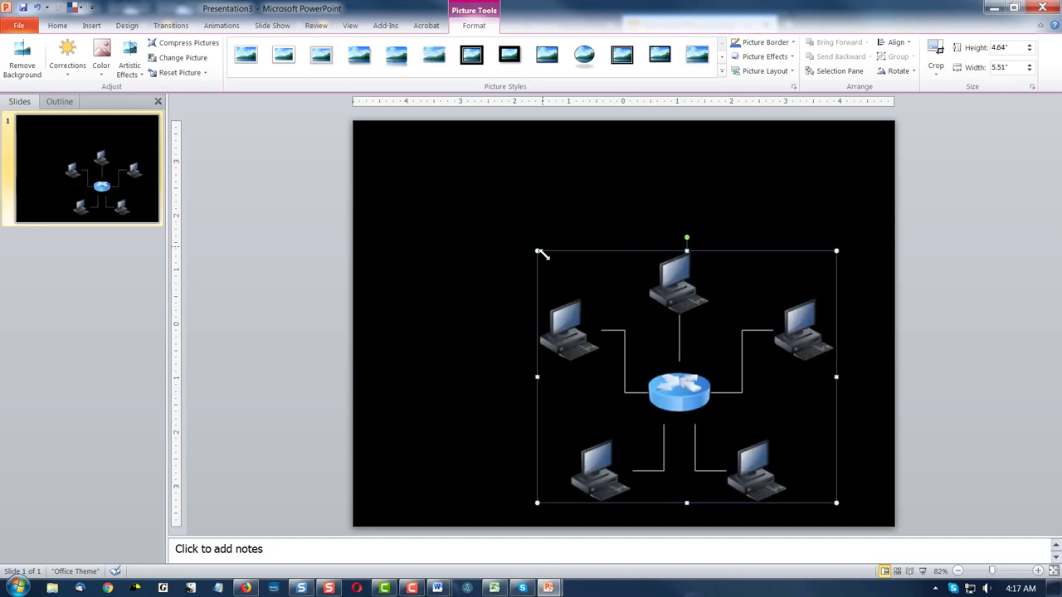
drag(536, 251, 434, 164)
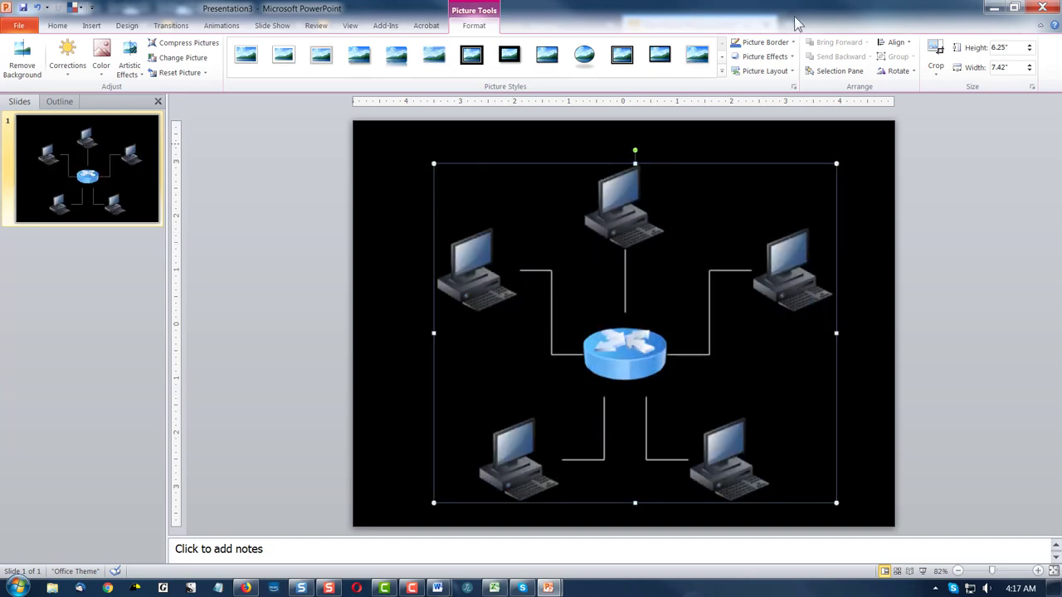
click(57, 26)
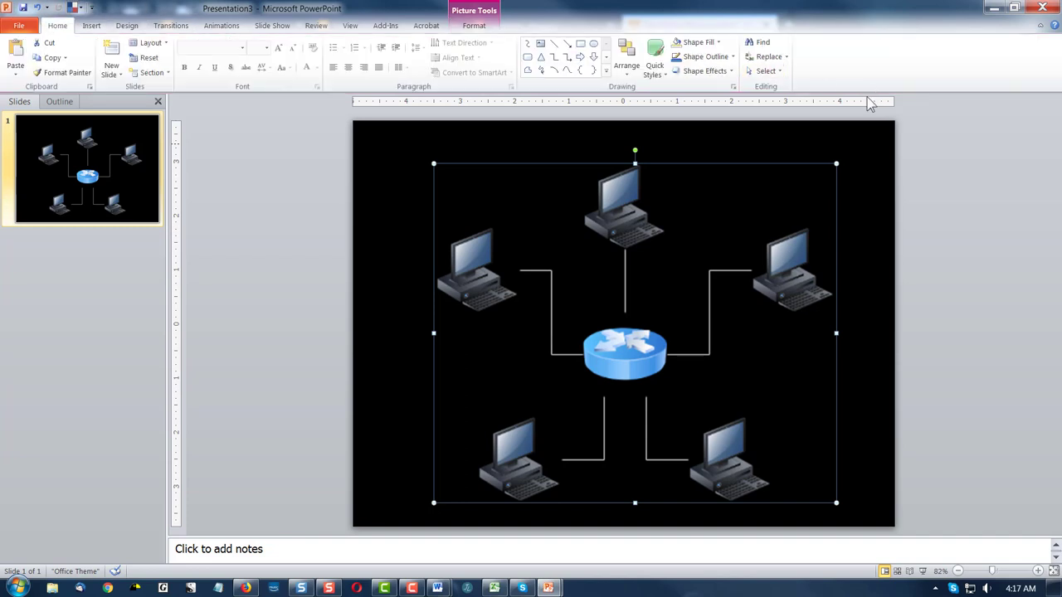
click(626, 64)
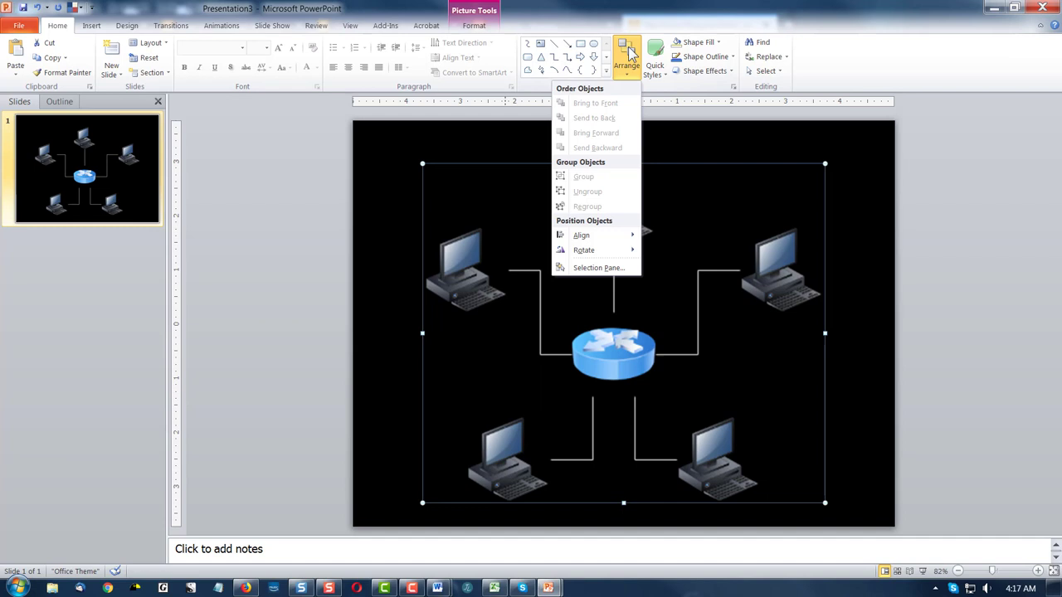
click(581, 235)
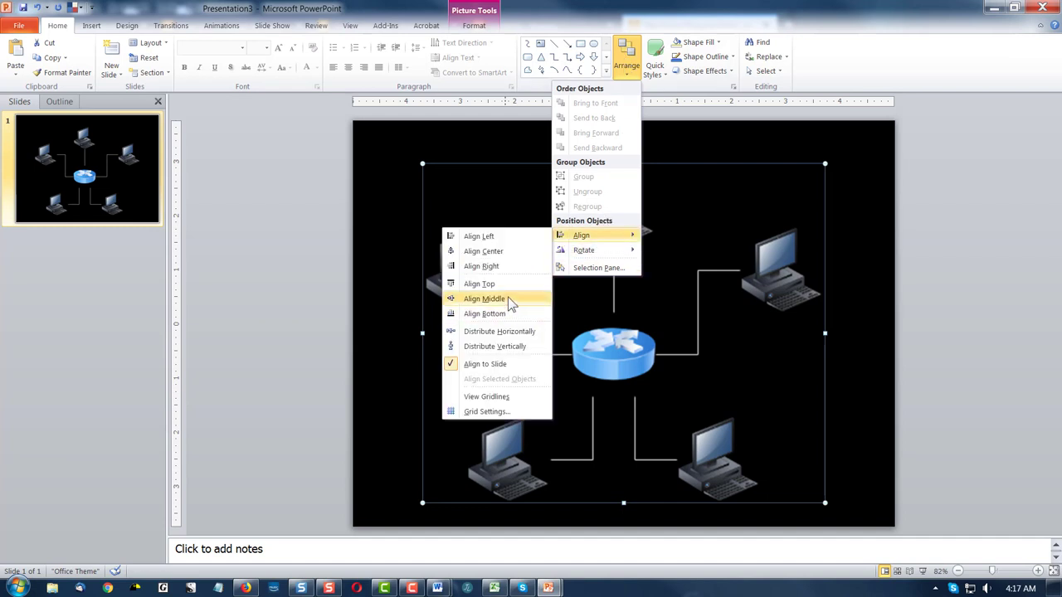
click(485, 298)
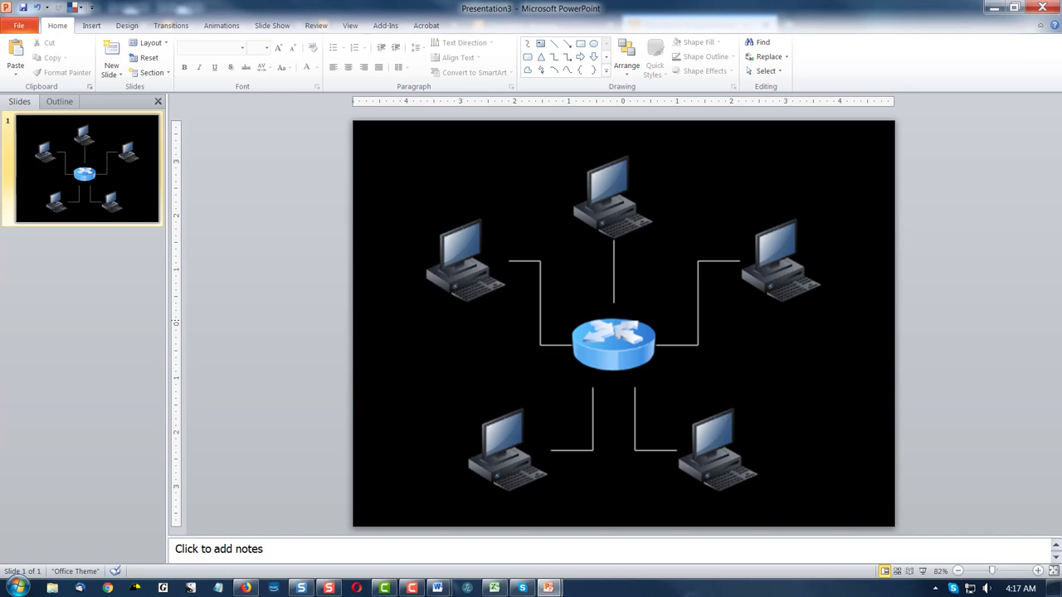
mouse_move(983, 363)
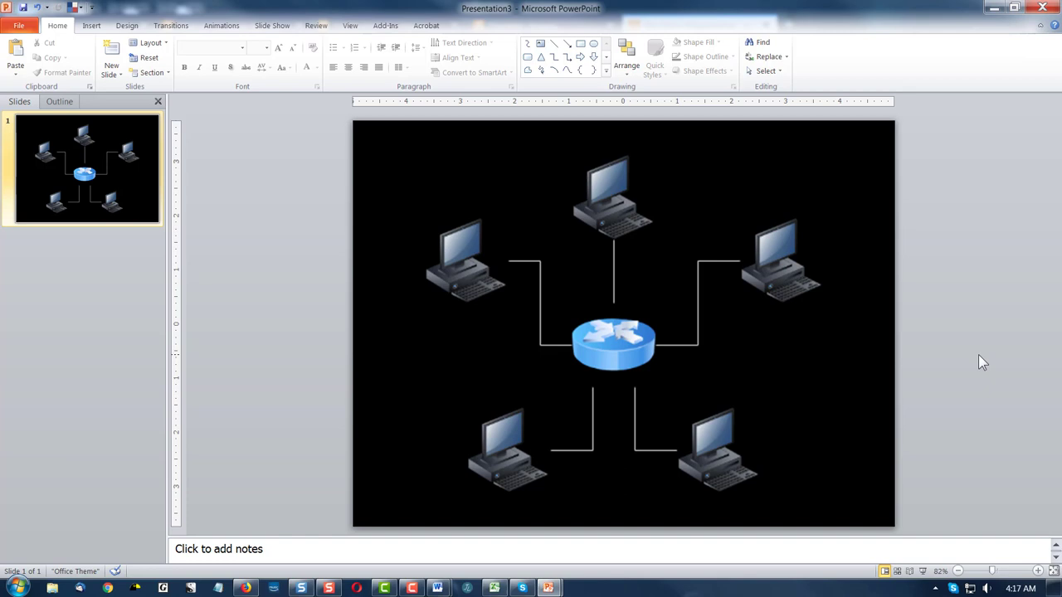